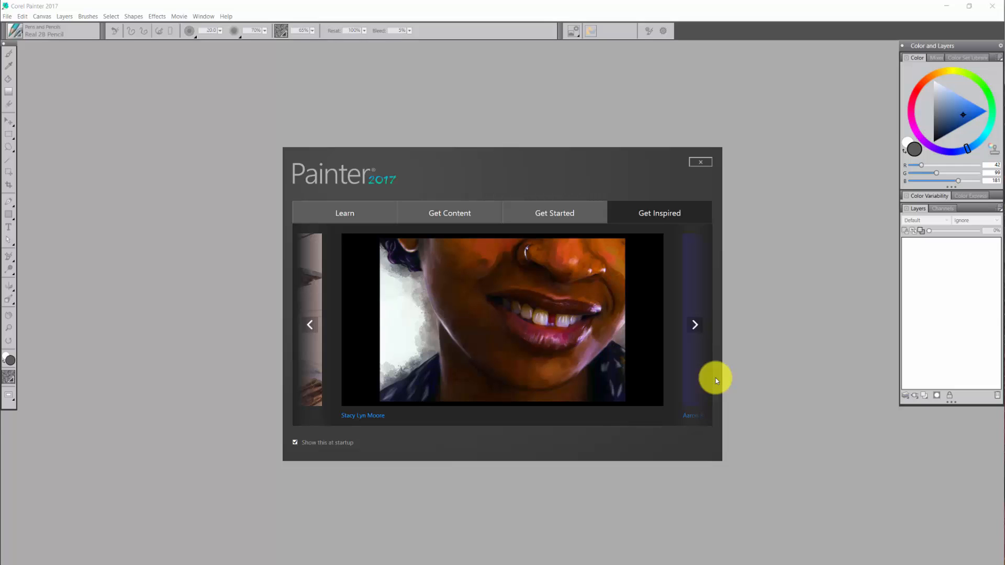
Page through the Get Inspired featured artworks until the four-panel sketch-to-colour village artwork appears.
left_click(695, 325)
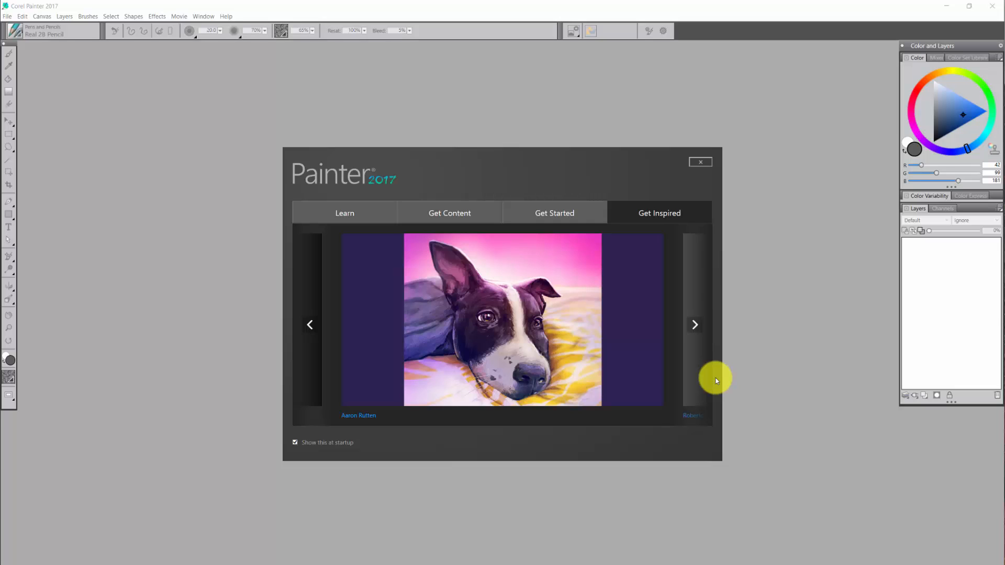
left_click(695, 324)
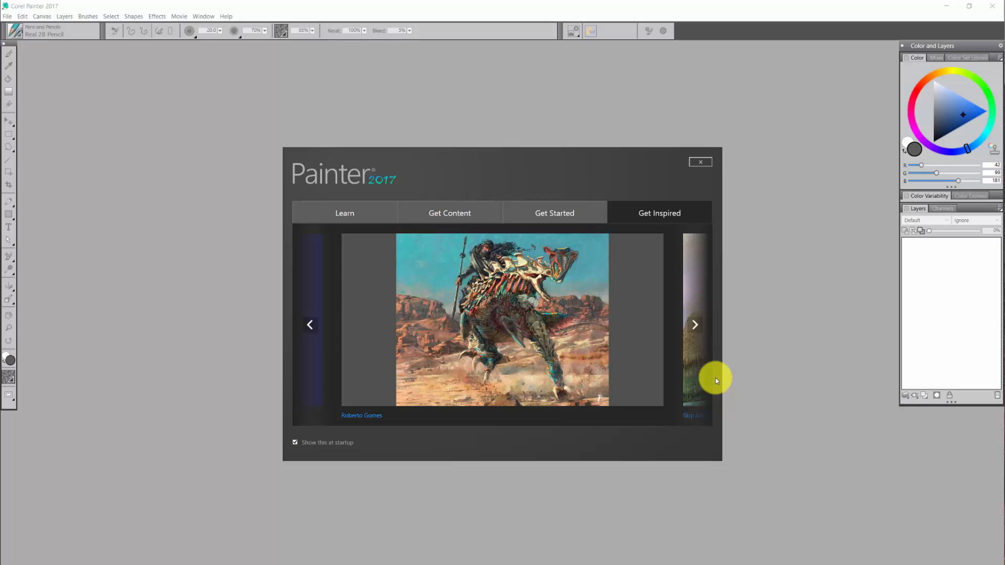
left_click(695, 325)
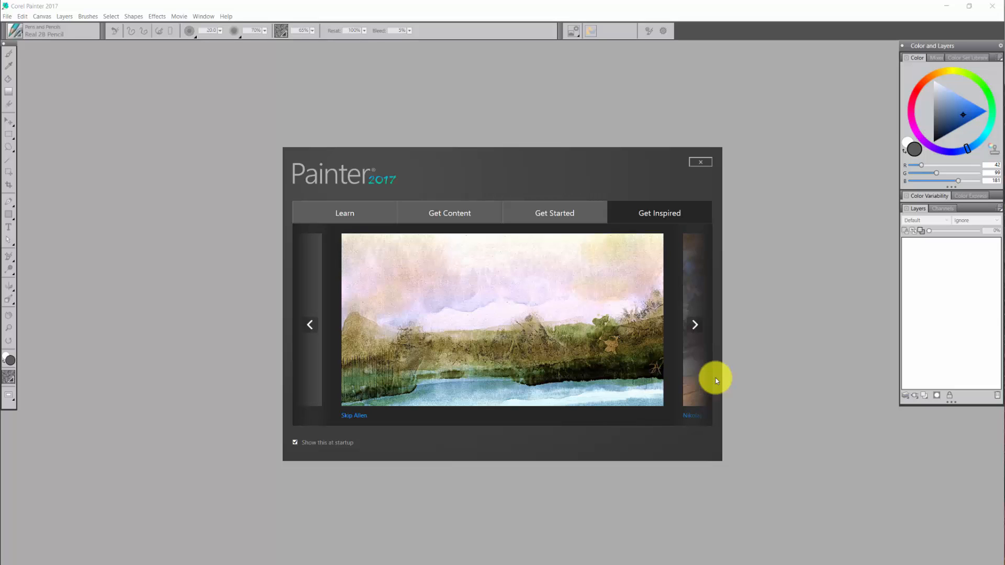
left_click(694, 325)
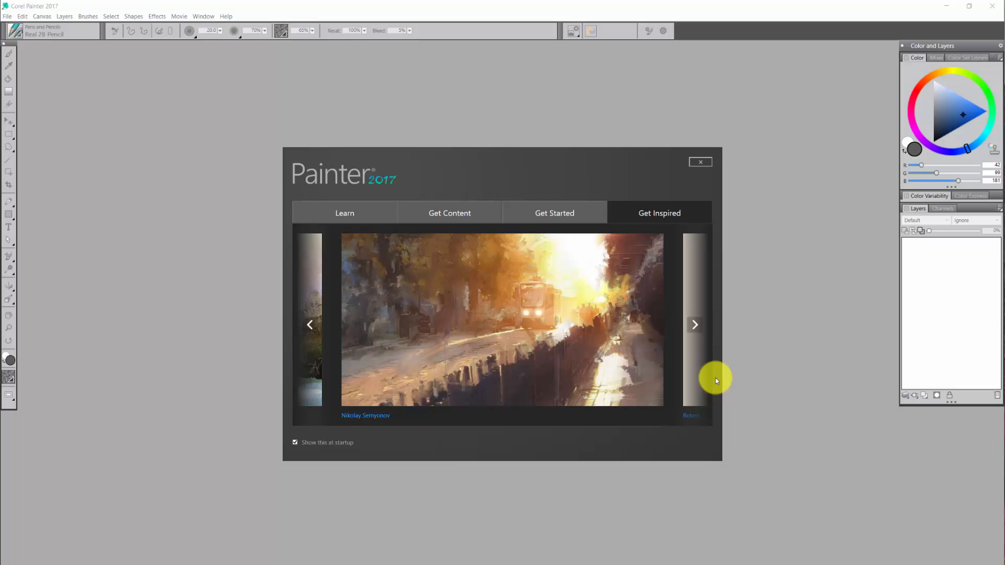
left_click(695, 325)
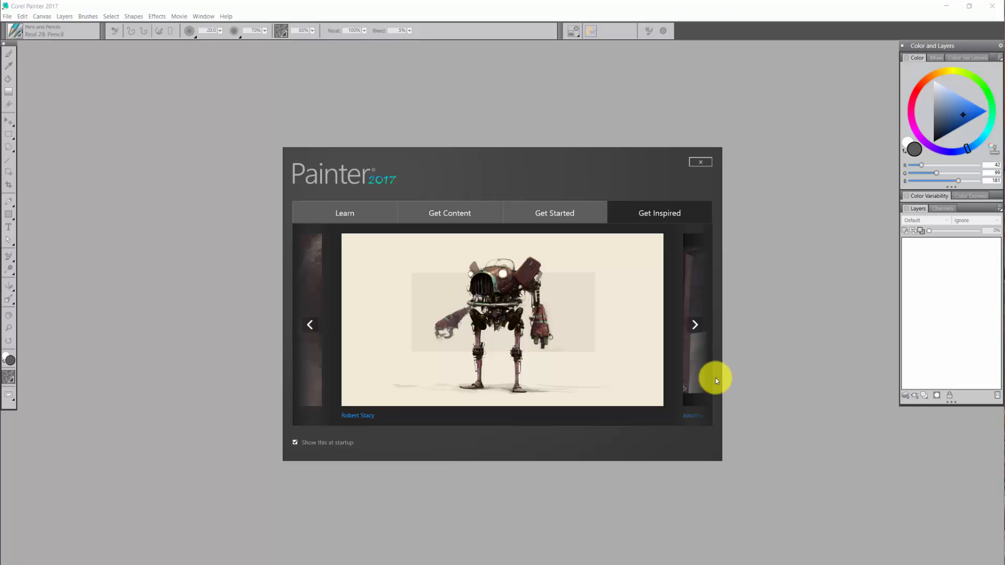
left_click(694, 325)
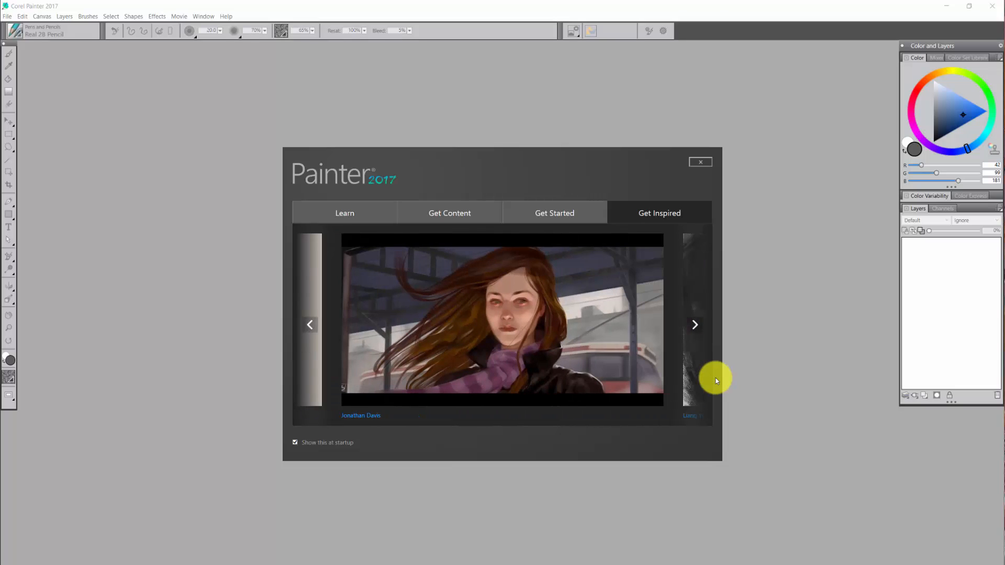
left_click(695, 325)
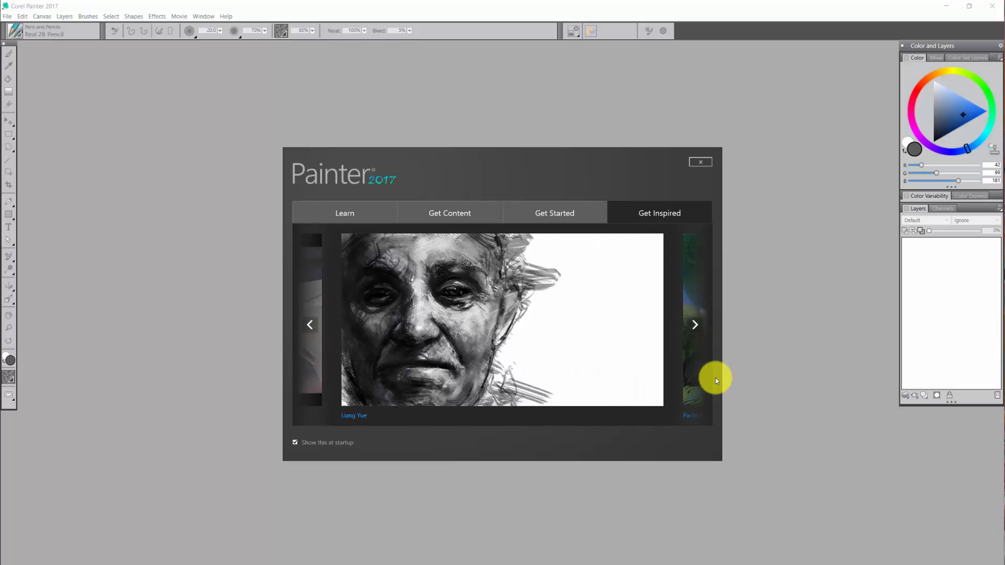
left_click(695, 325)
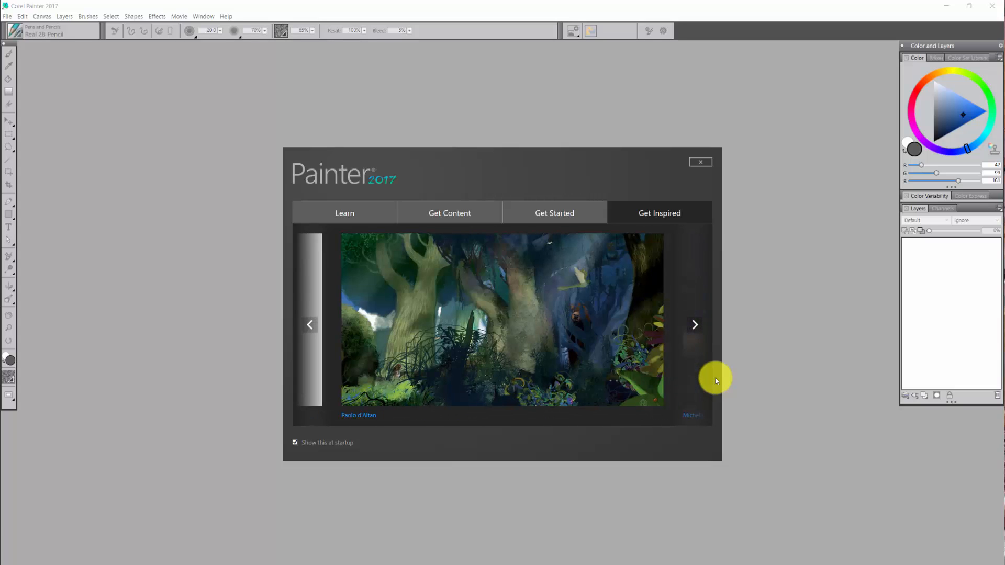
mouse_move(416, 176)
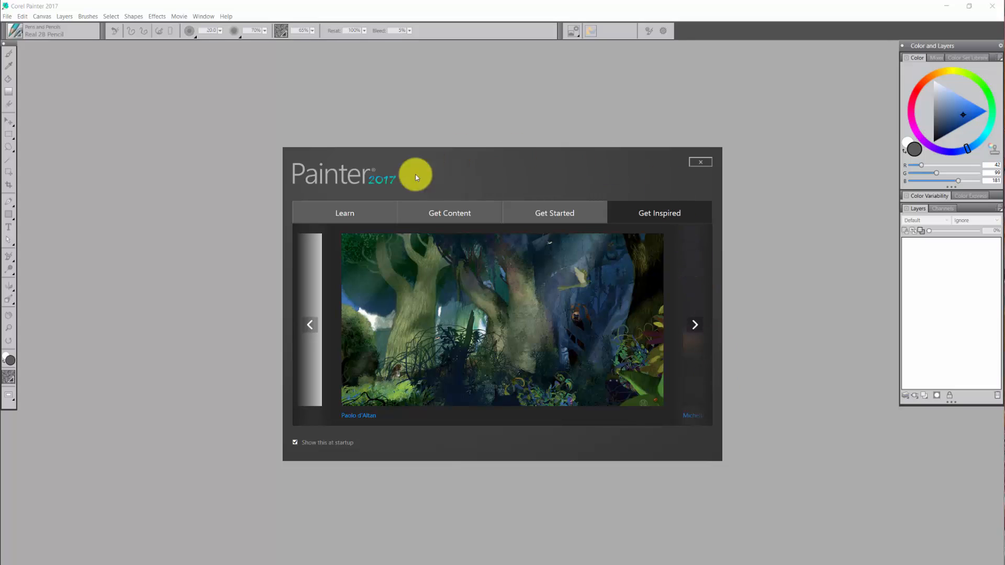
left_click(695, 324)
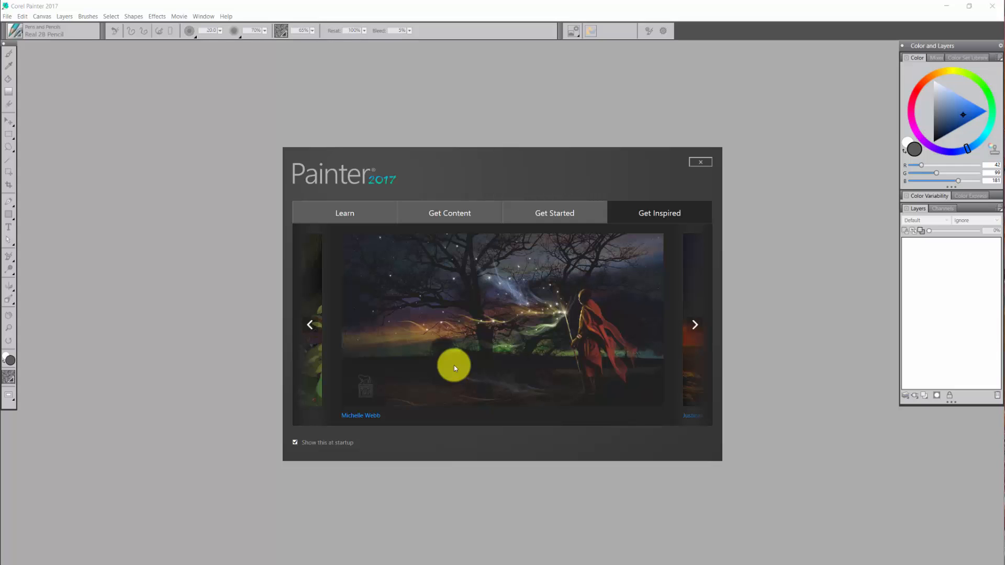
left_click(694, 325)
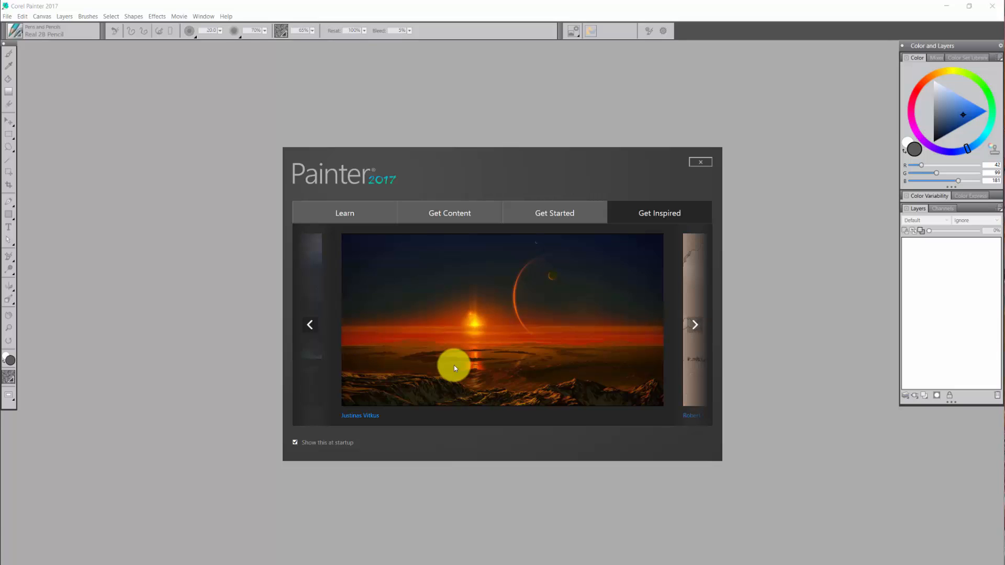
left_click(695, 325)
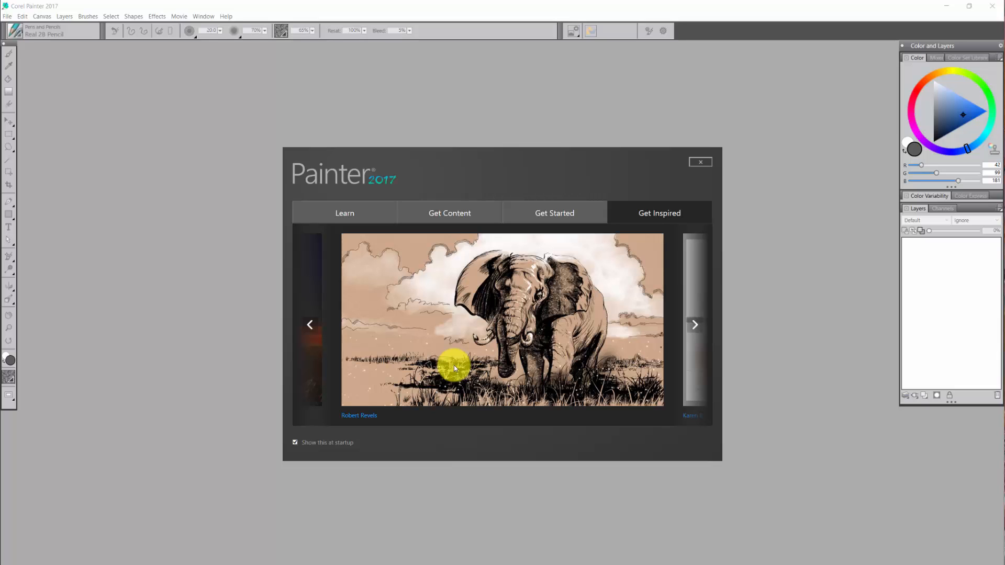
left_click(694, 325)
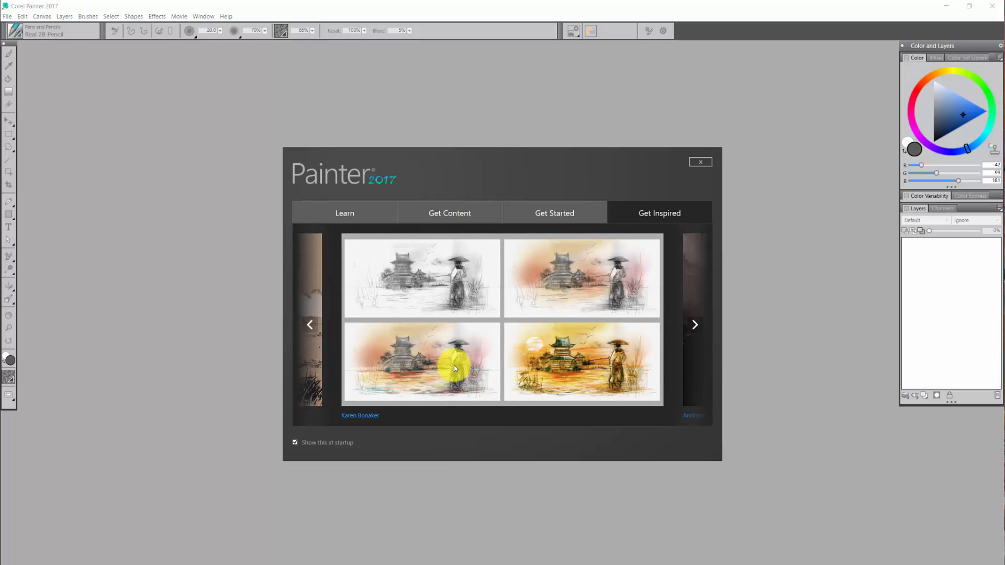
mouse_move(498, 356)
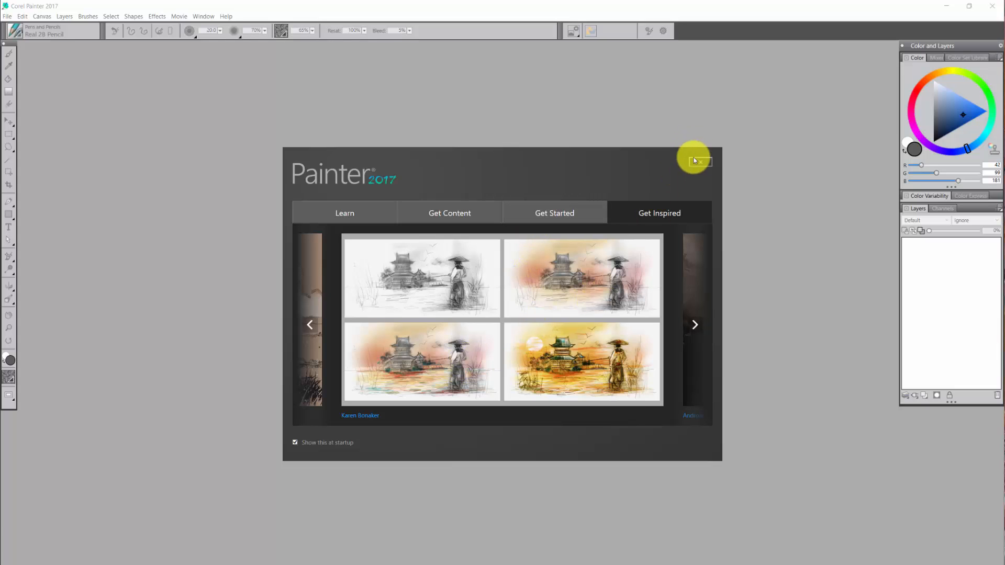
Close the Welcome screen and launch Corel Painter's Help Topics from the Help menu.
left_click(702, 162)
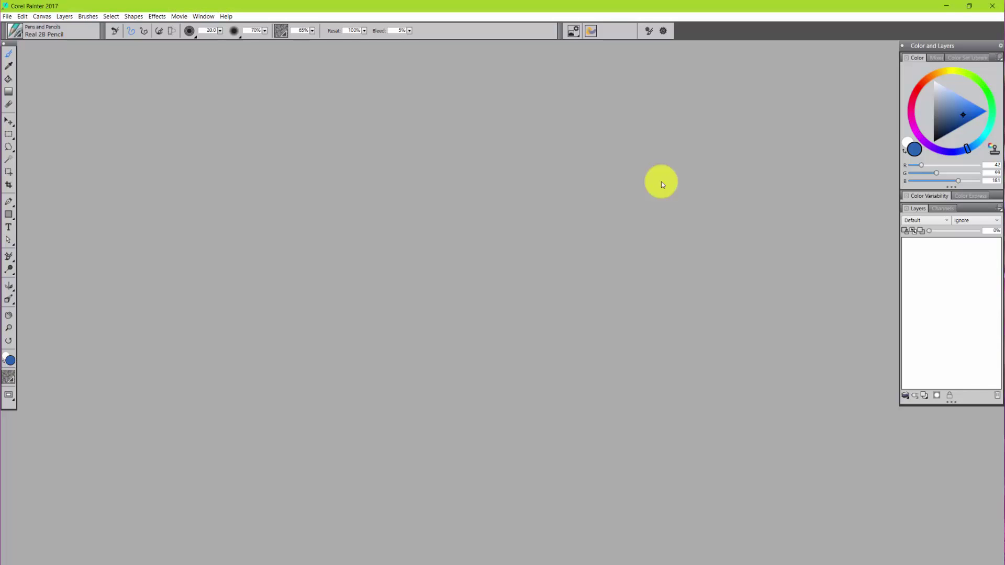
mouse_move(656, 196)
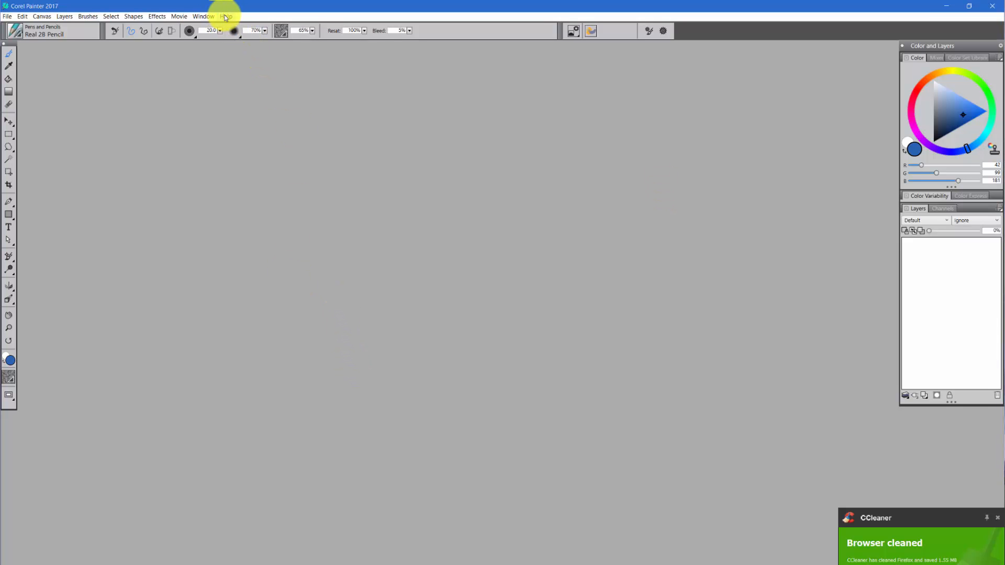
left_click(210, 16)
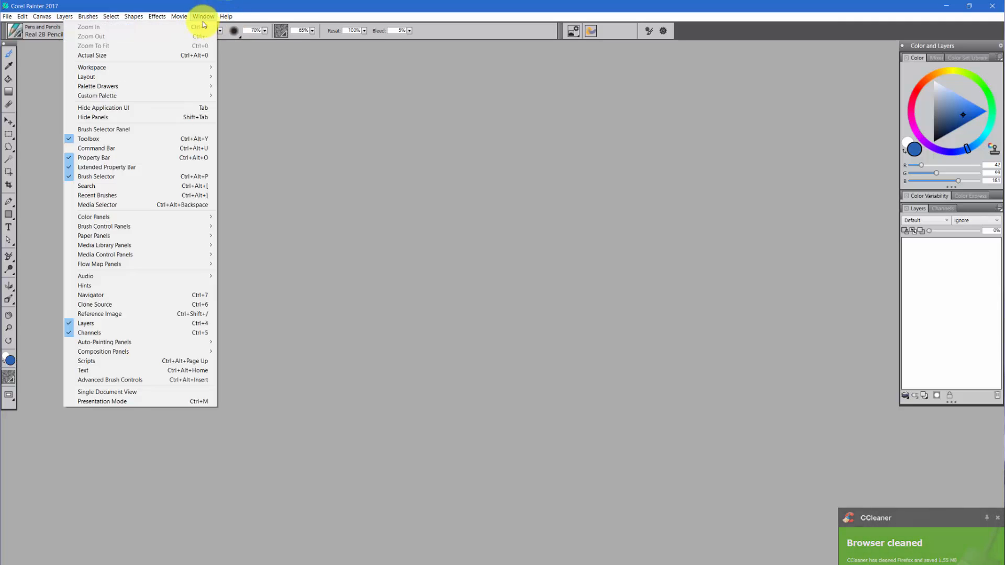
left_click(226, 16)
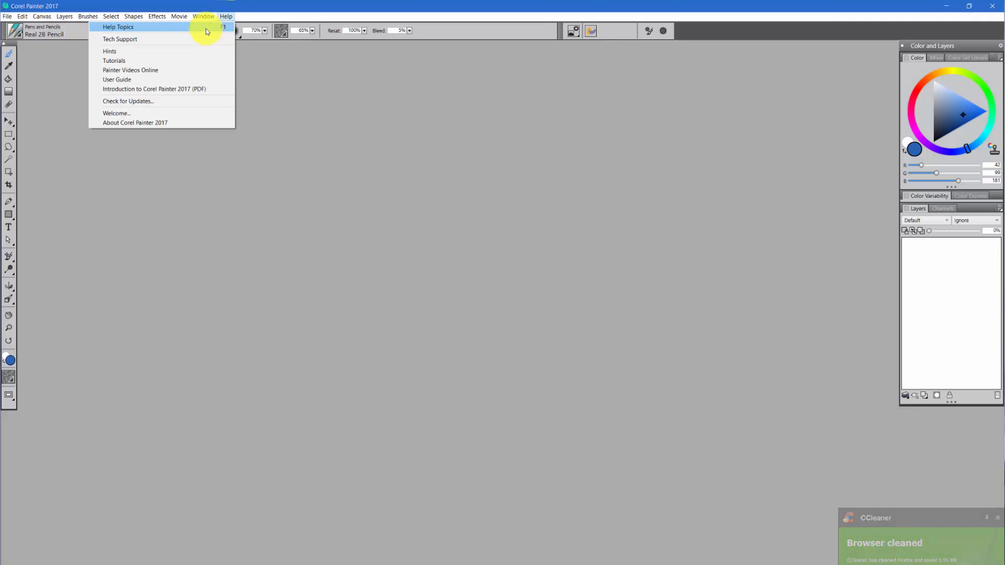
left_click(435, 498)
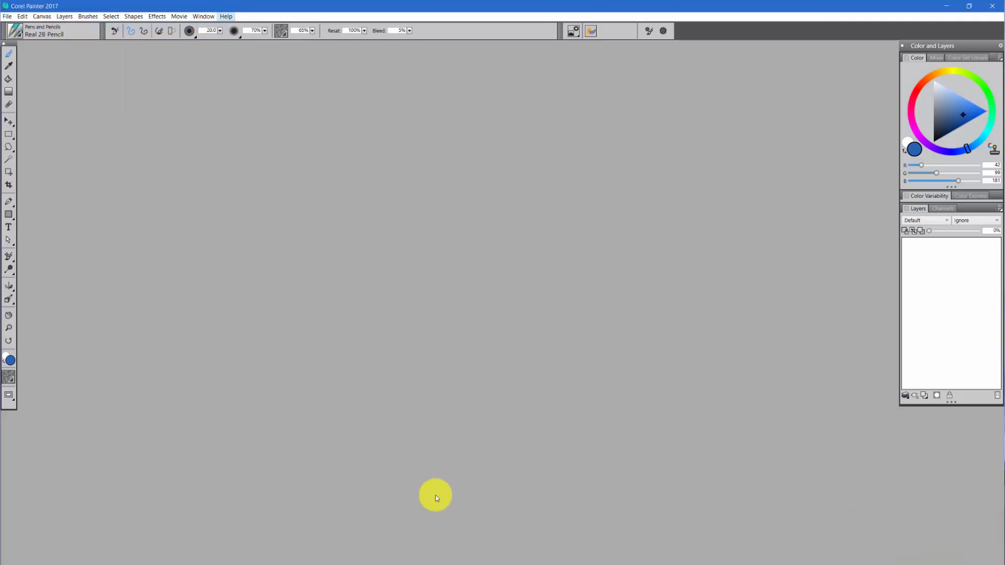
Open the 'What's new in Corel Painter 2017' topic from the Help welcome page.
left_click(231, 16)
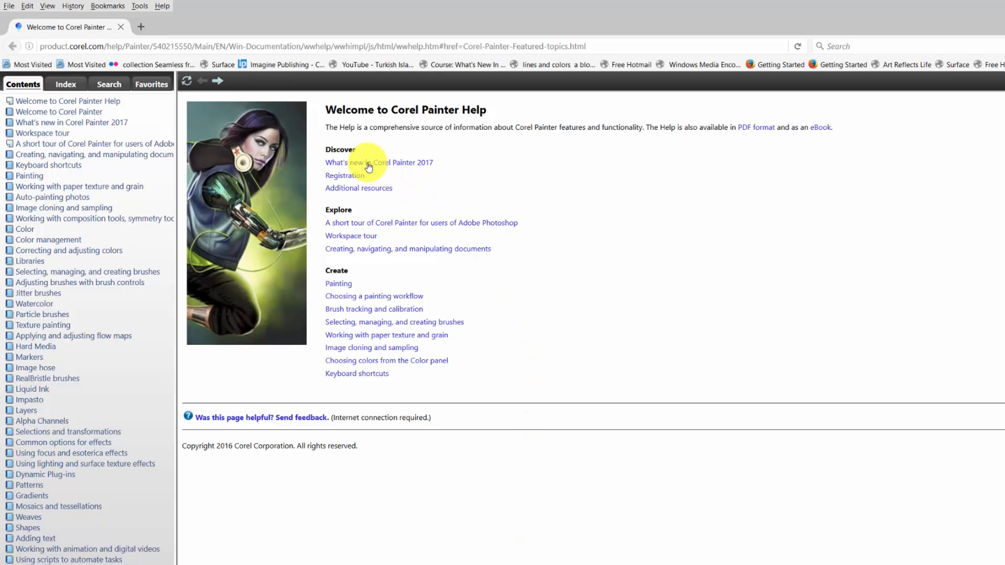
mouse_move(391, 166)
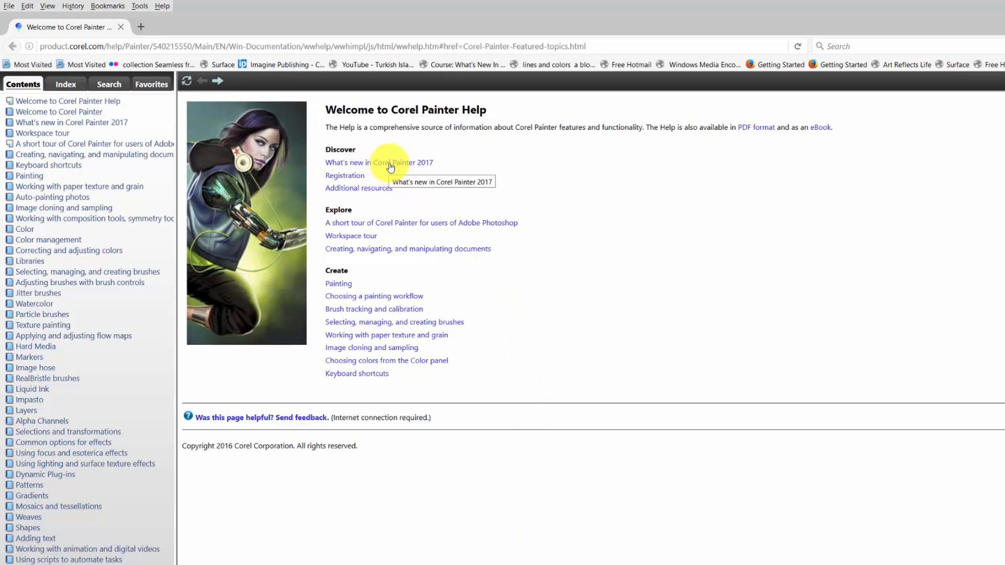
mouse_move(374, 172)
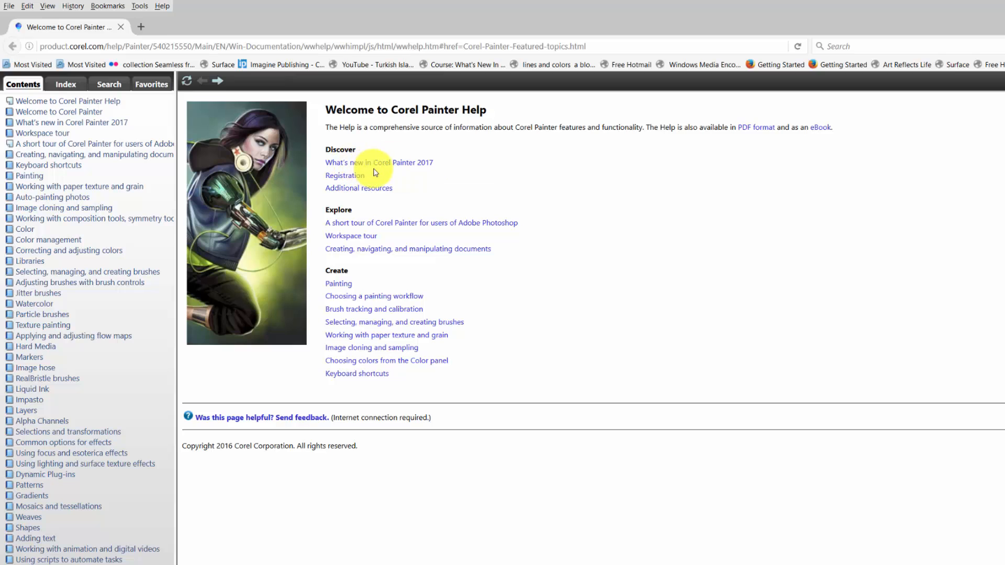
left_click(379, 162)
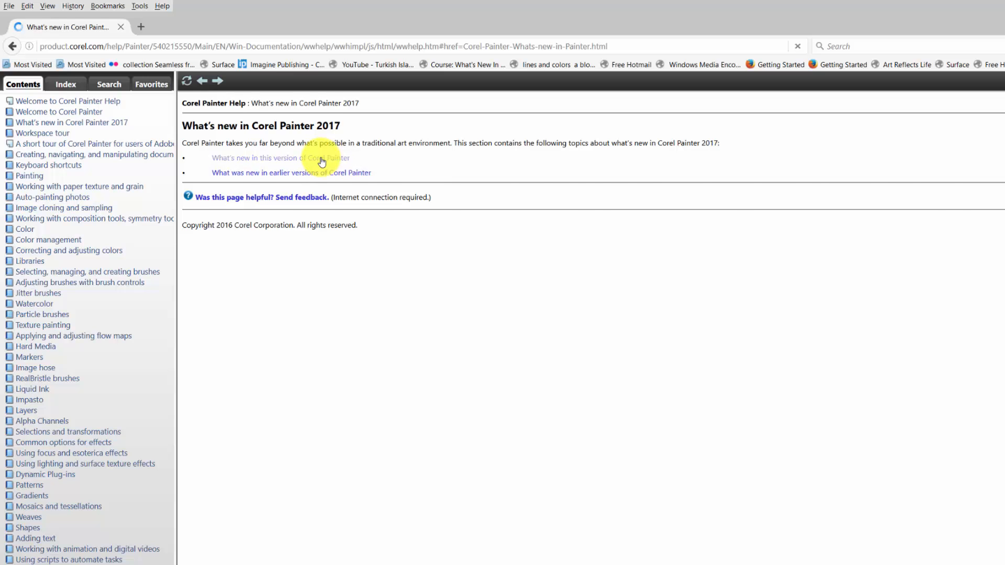
Open 'What's new in this version of Corel Painter' and read down past Texture Painting to Dab Stencils.
left_click(282, 157)
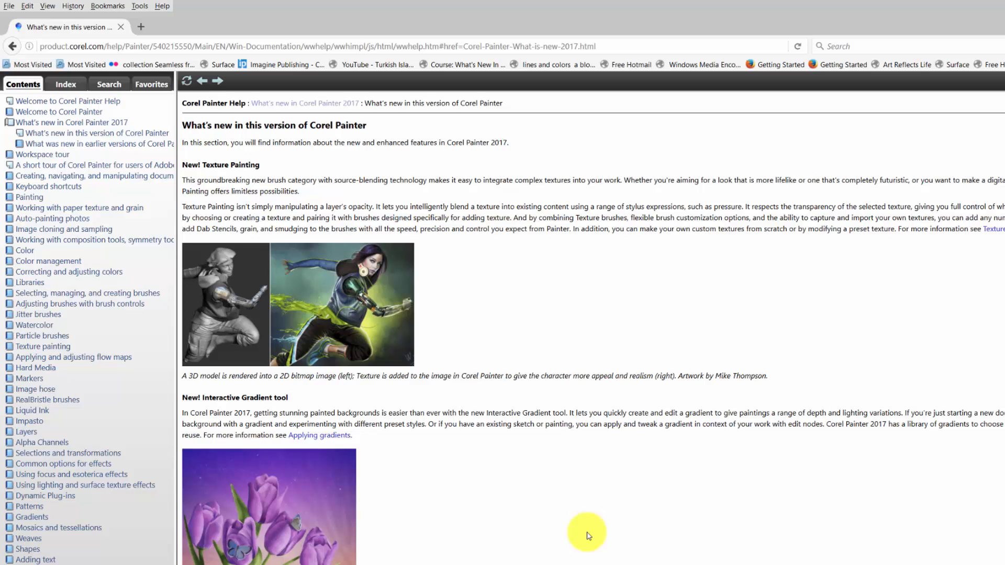
mouse_move(520, 487)
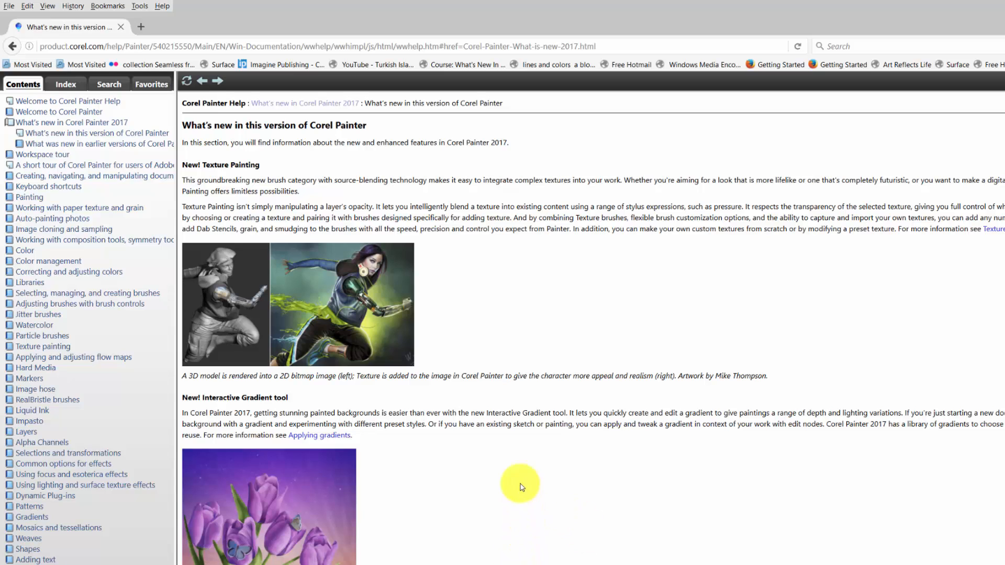
mouse_move(220, 169)
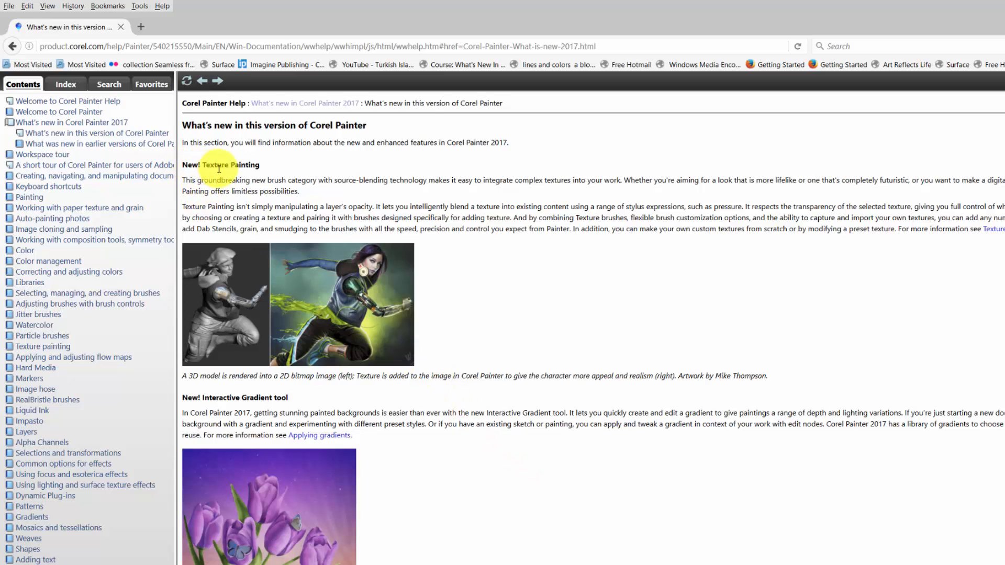
mouse_move(304, 227)
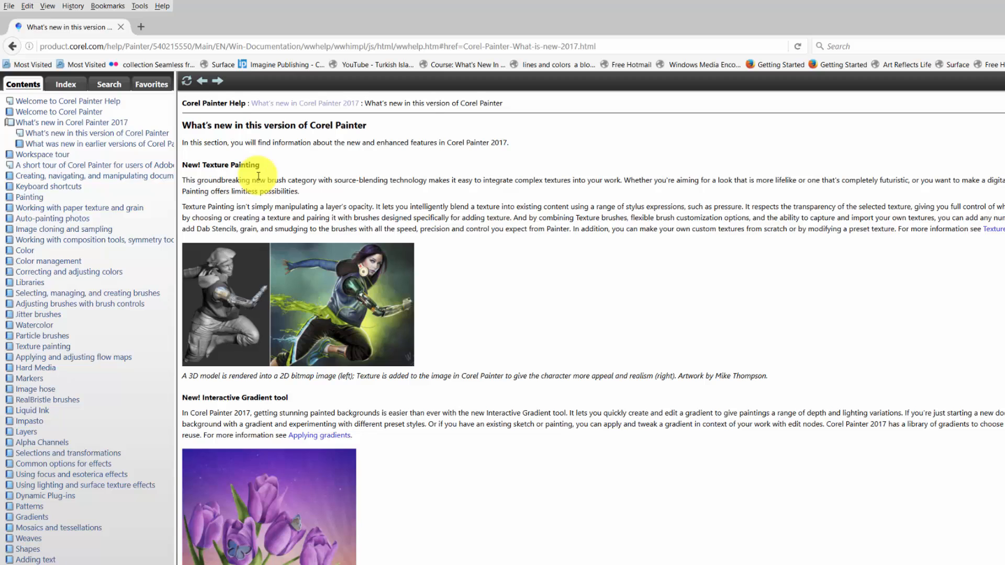
mouse_move(294, 278)
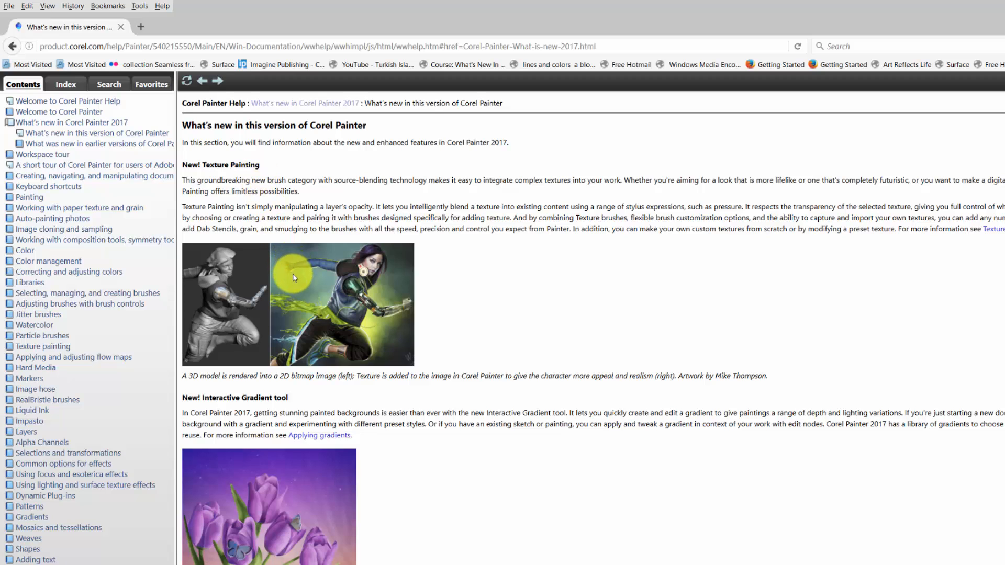
mouse_move(266, 294)
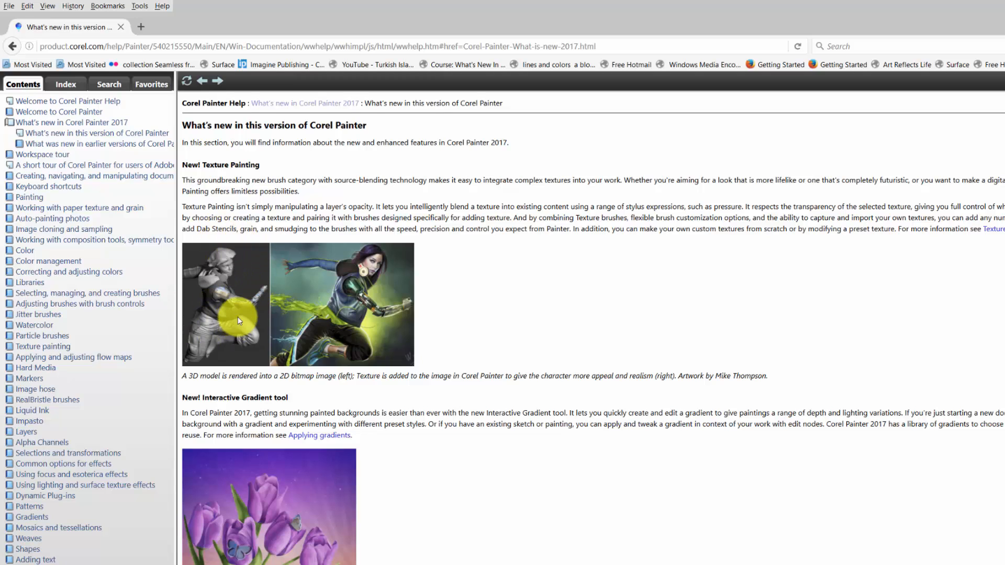
mouse_move(194, 300)
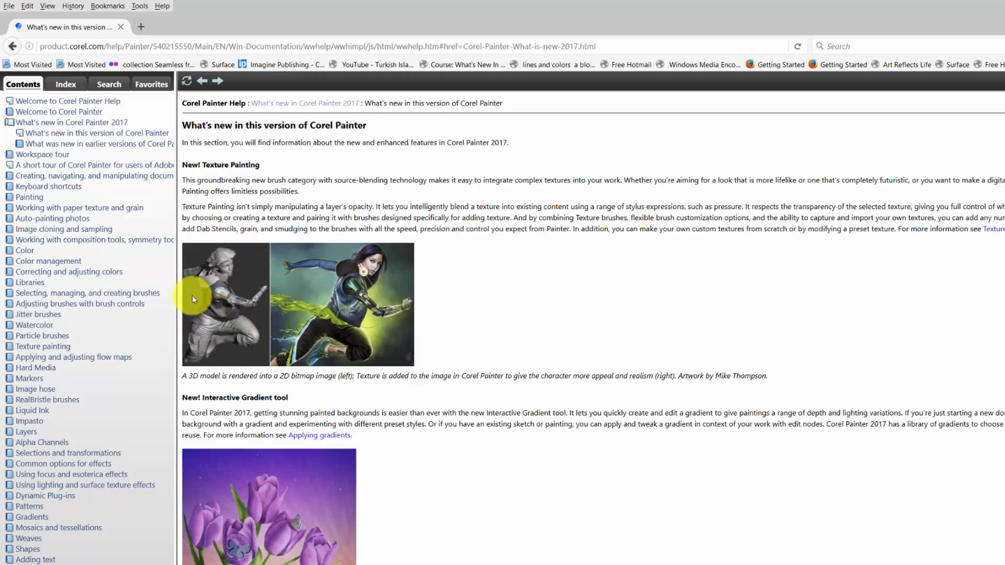
mouse_move(223, 333)
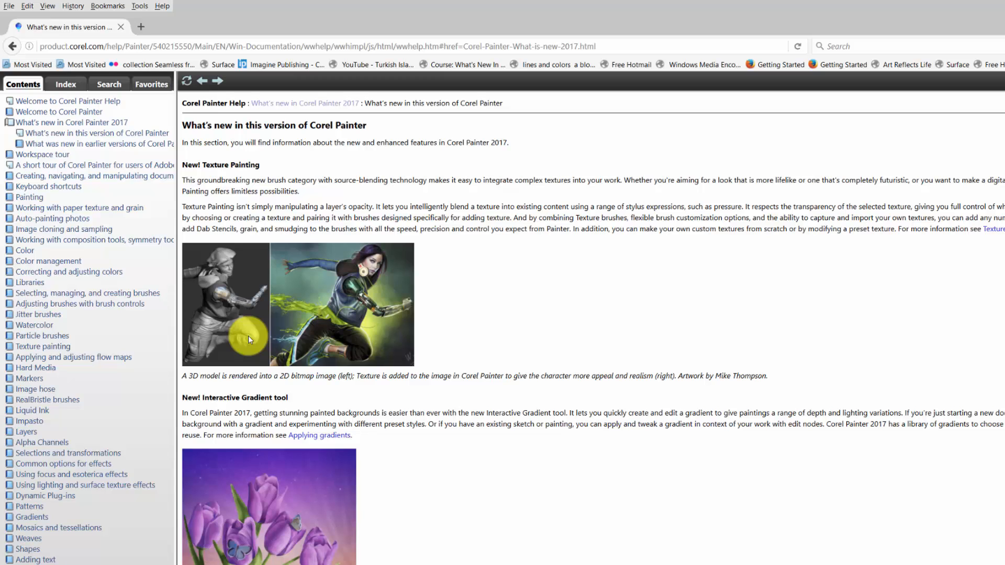
mouse_move(338, 322)
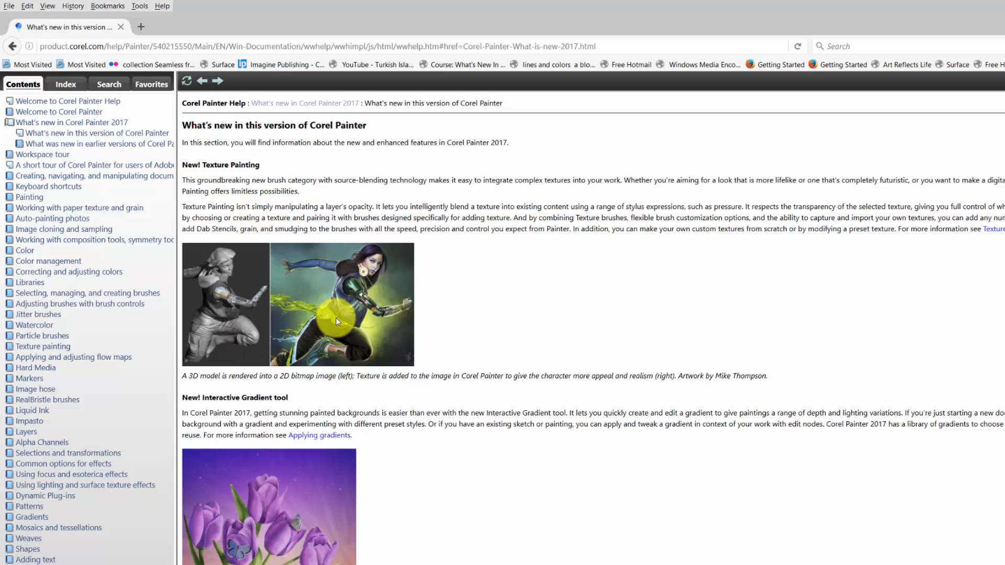
scroll("down", 3)
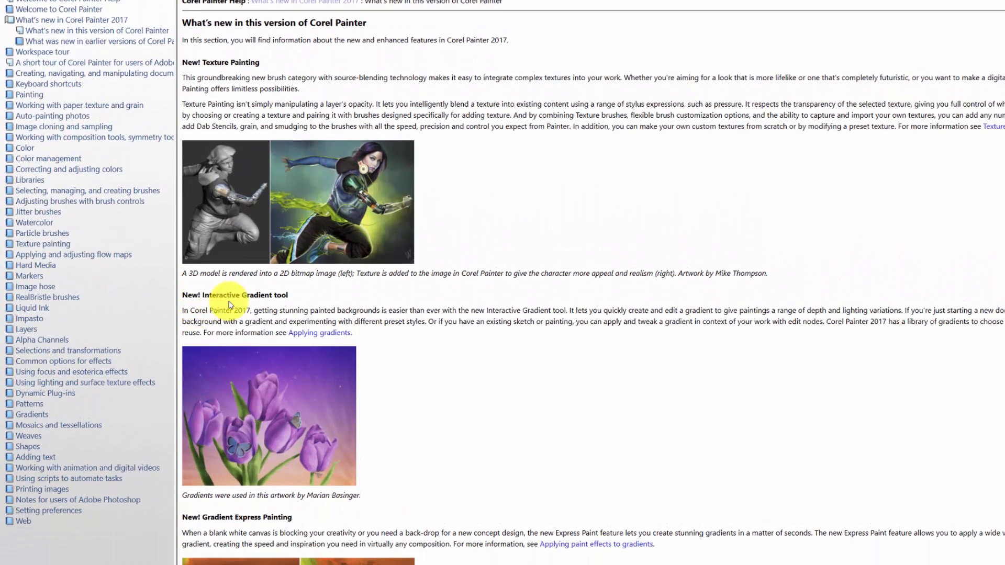
mouse_move(280, 377)
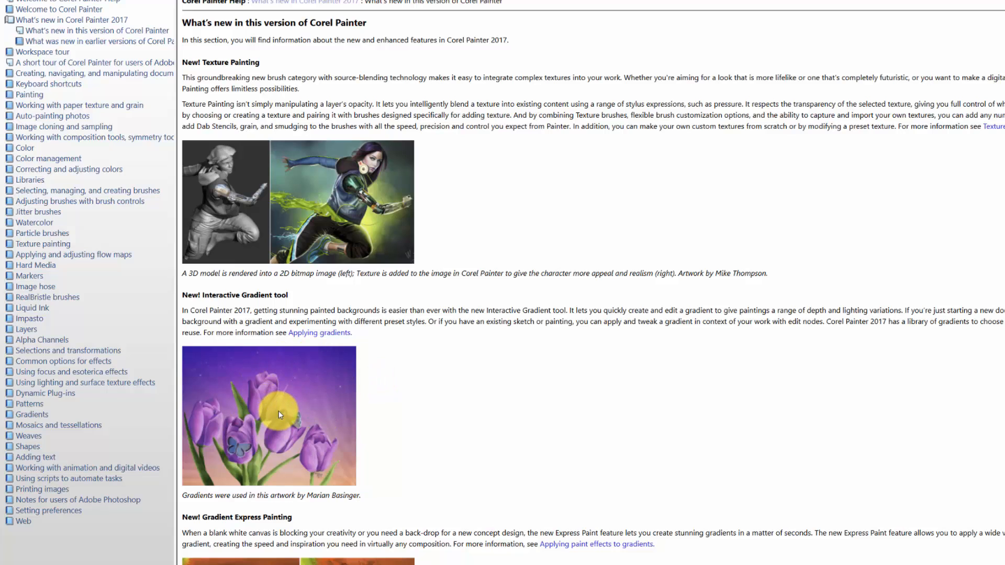
mouse_move(313, 403)
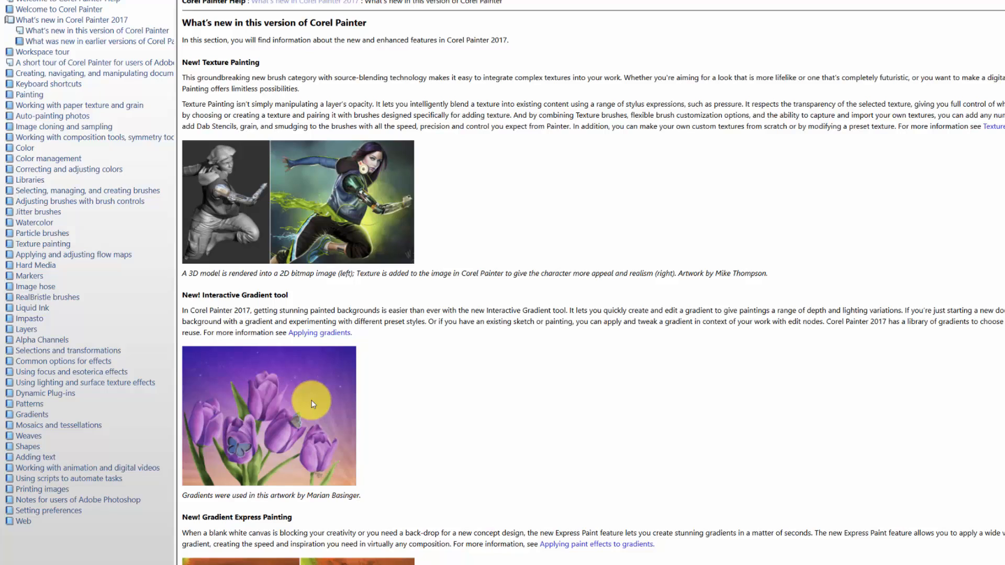
mouse_move(316, 444)
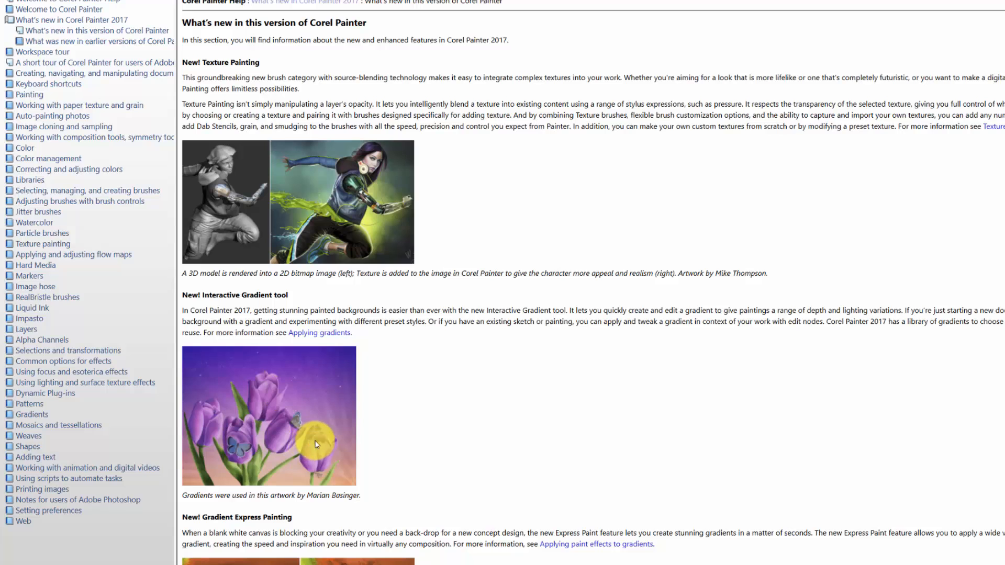
scroll("down", 3)
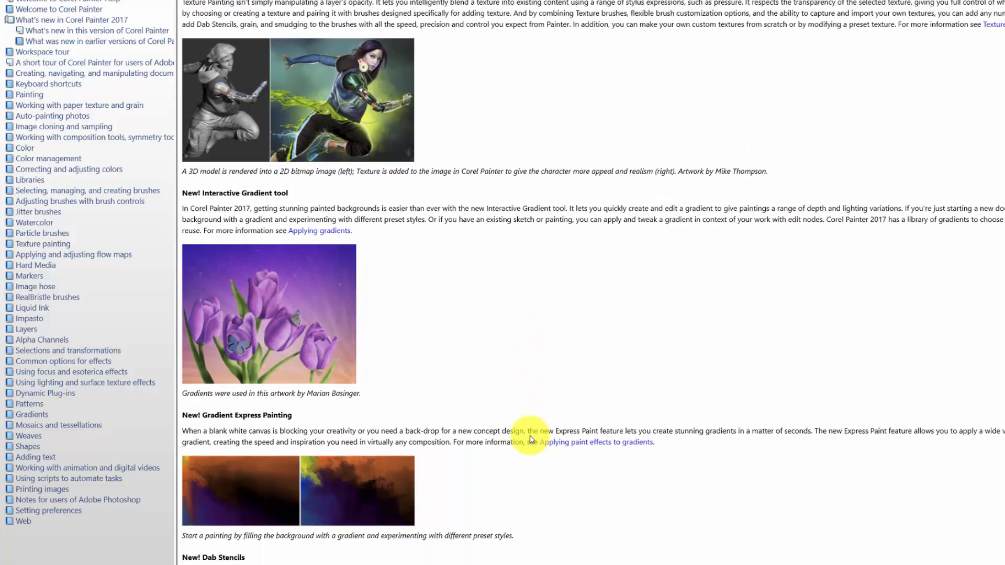
scroll("down", 3)
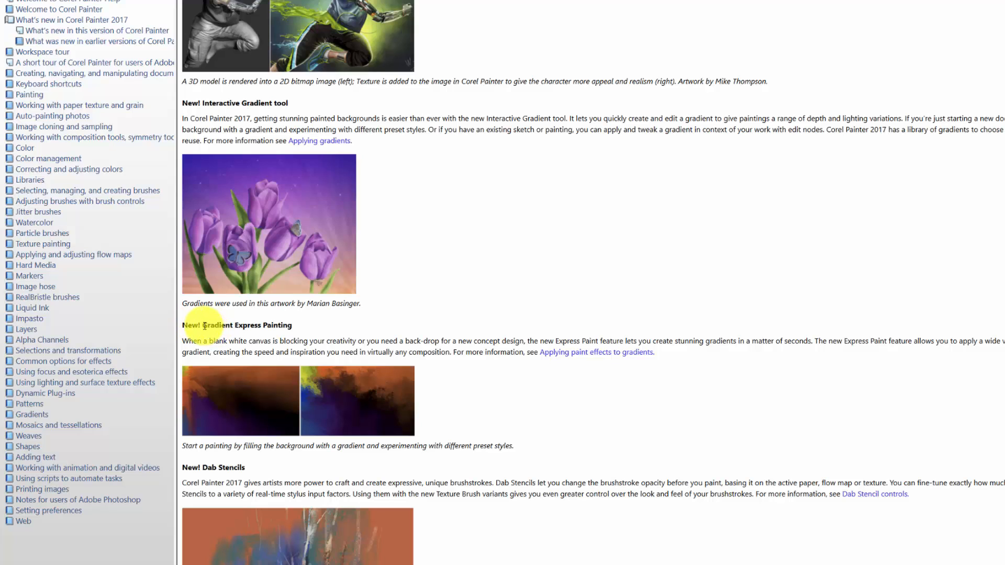
mouse_move(207, 334)
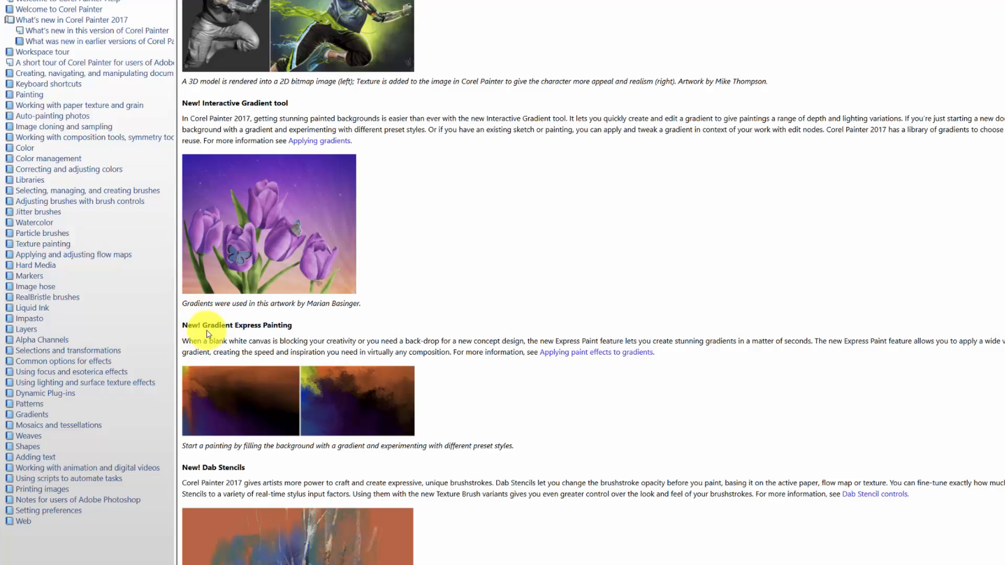
mouse_move(298, 327)
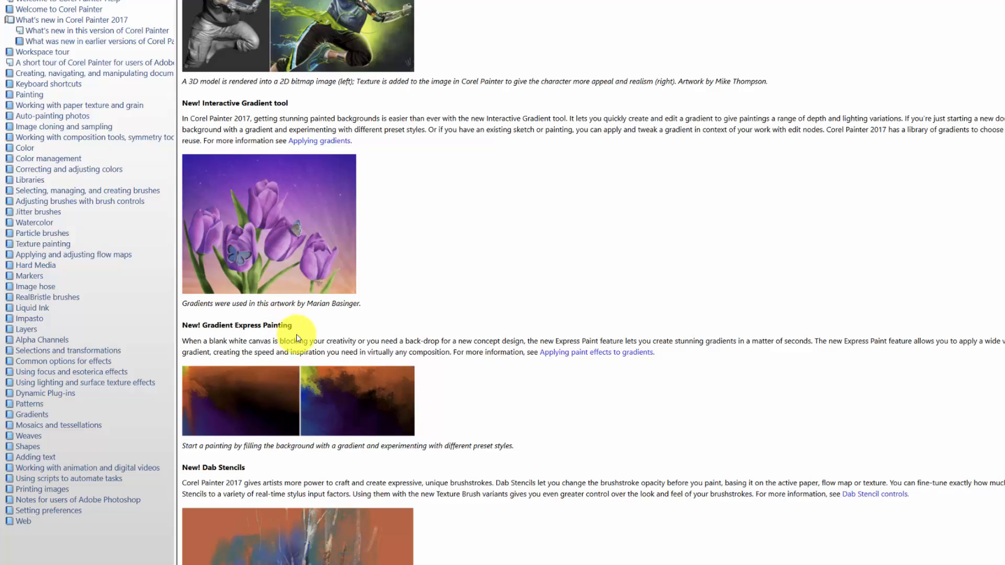
Scroll the new-features page past Dab Stencils to the Glazing Brushes section.
scroll("down", 3)
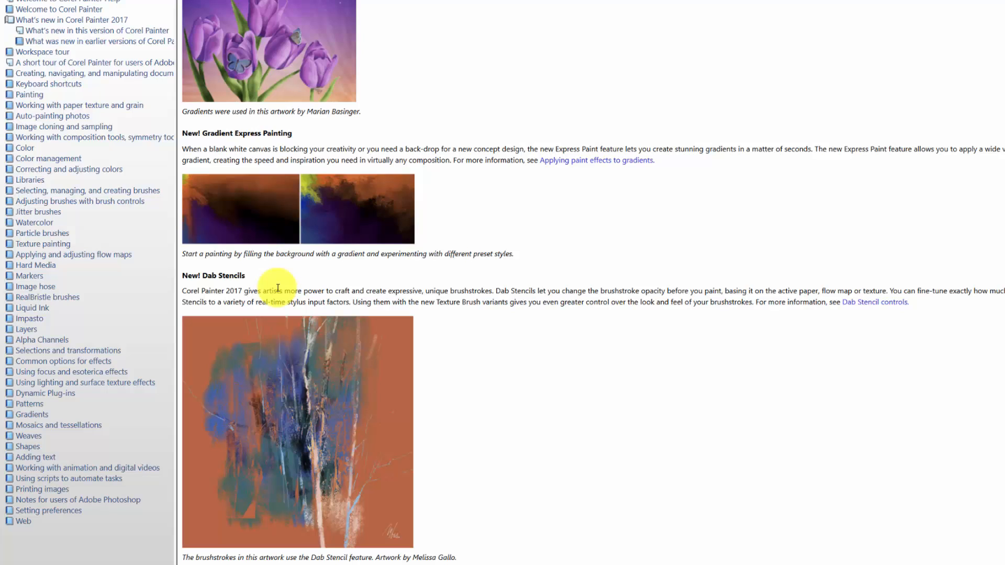
mouse_move(285, 291)
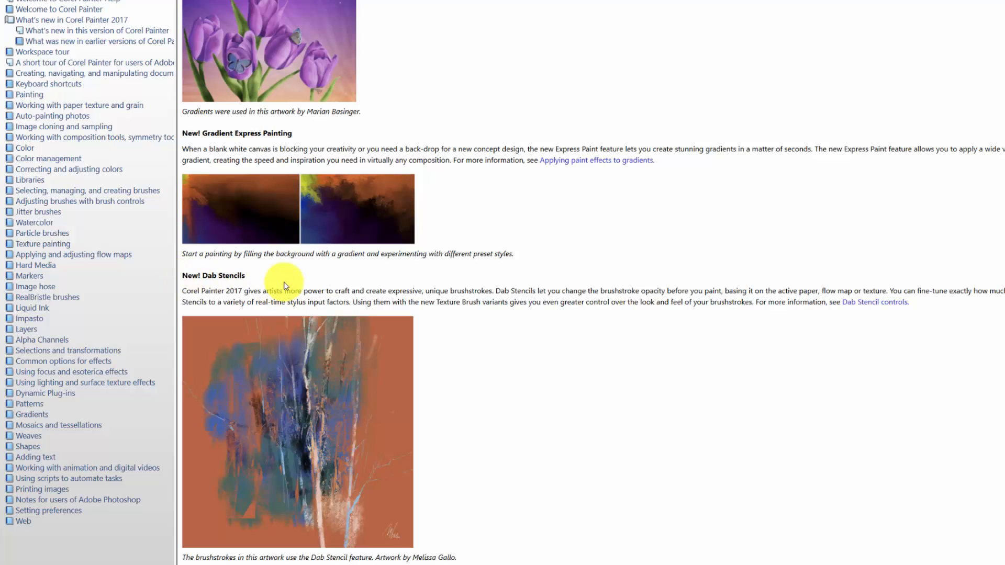
mouse_move(310, 338)
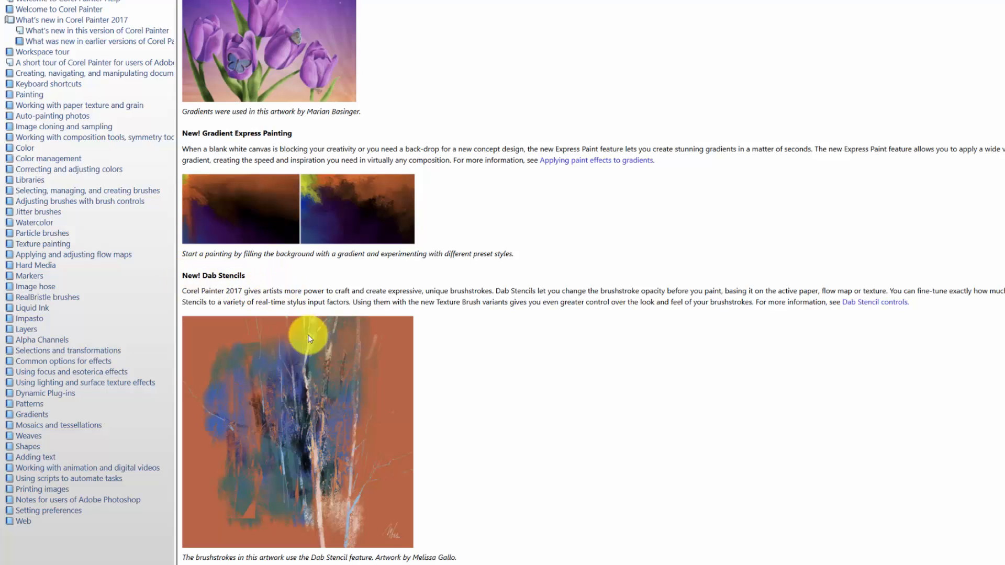
scroll("down", 3)
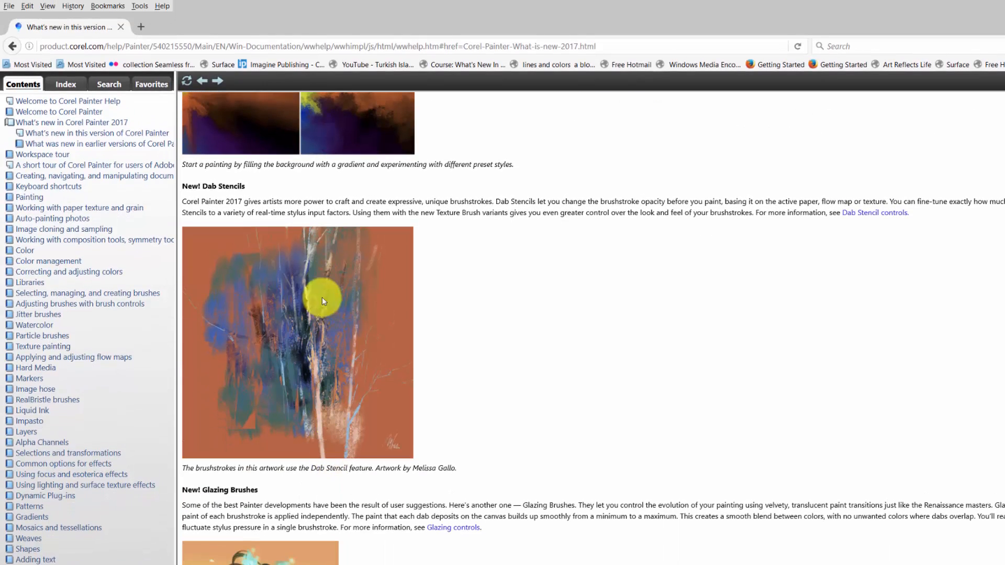
mouse_move(316, 319)
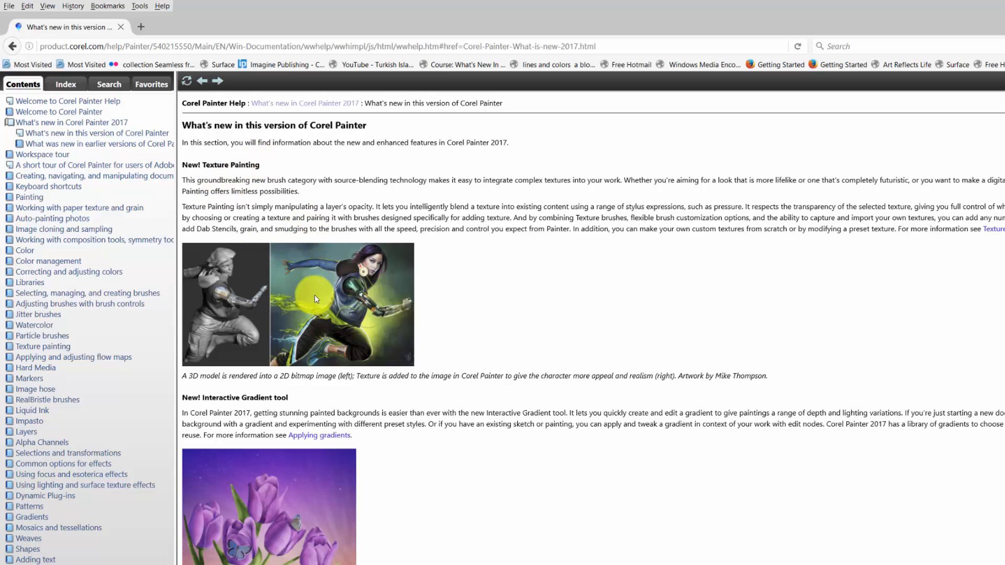
Scroll past Glazing Brushes to the Dropper Tool and Palette Drawers sections.
scroll("down", 3)
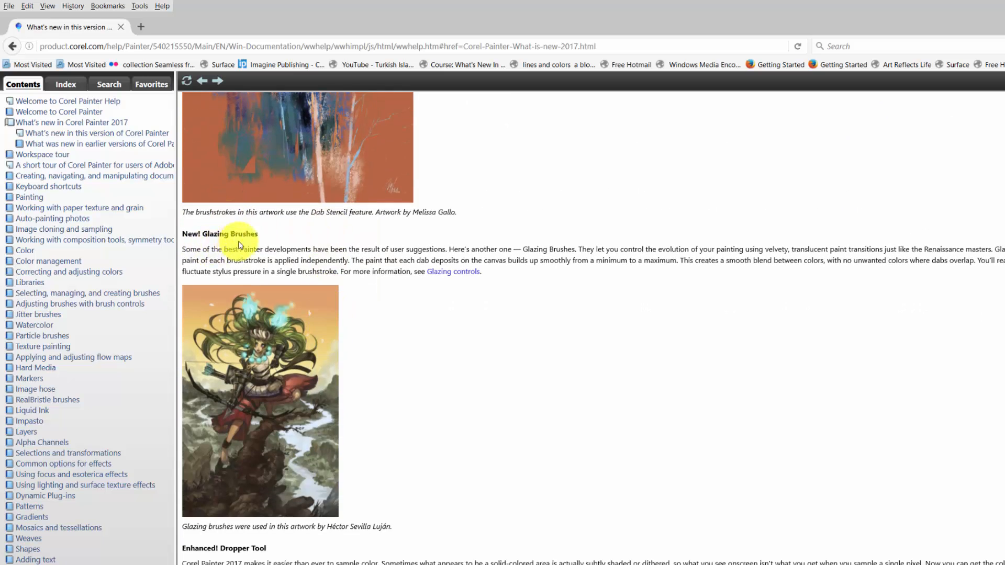
scroll("down", 3)
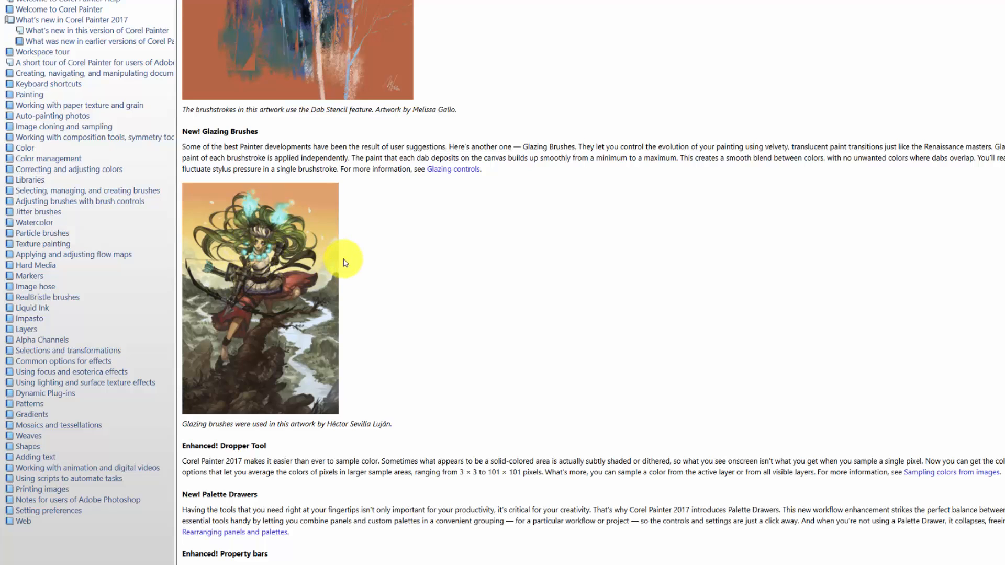
Scroll down through Property bars to the Brush Selector panel illustration.
scroll("down", 3)
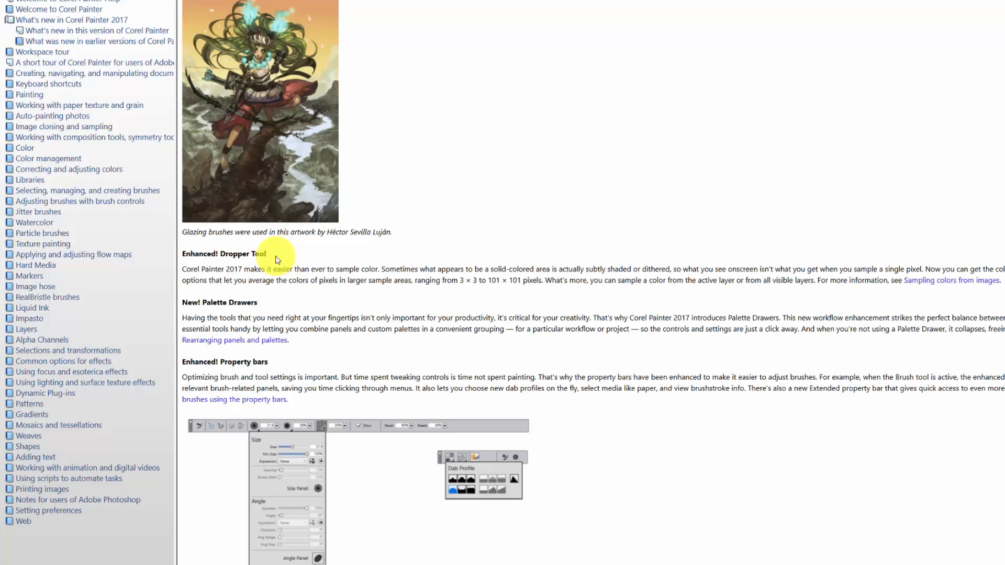
mouse_move(304, 310)
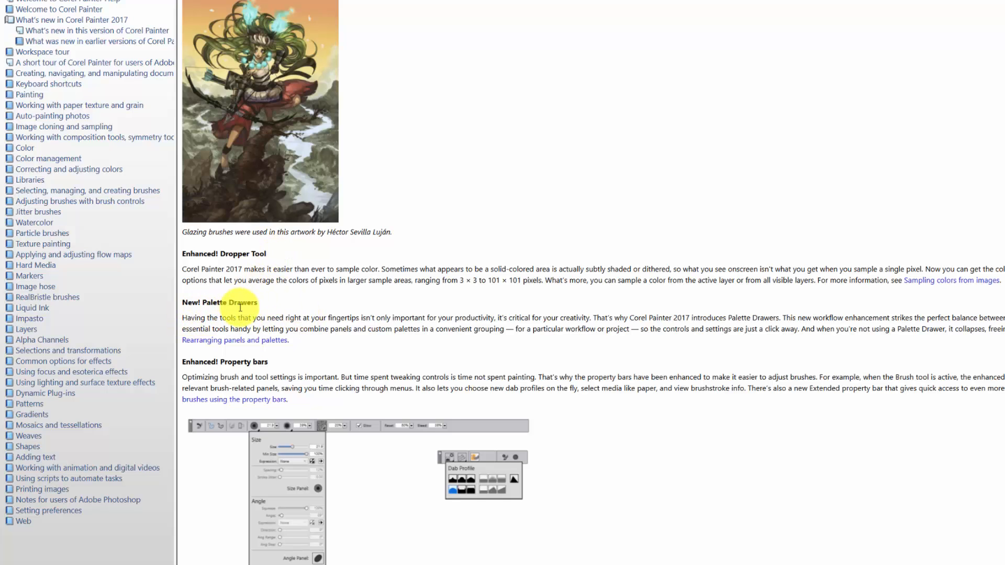
mouse_move(223, 291)
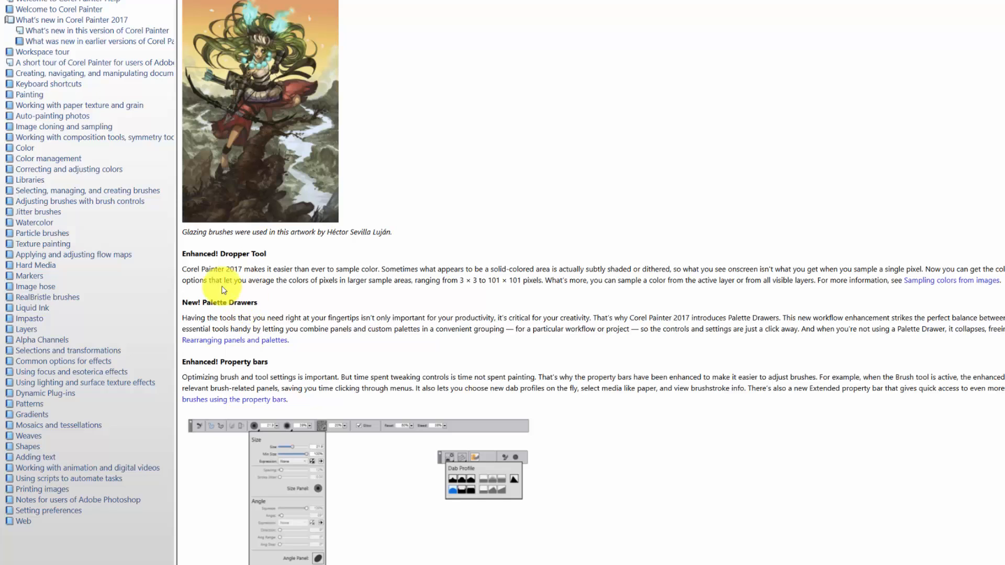
mouse_move(264, 311)
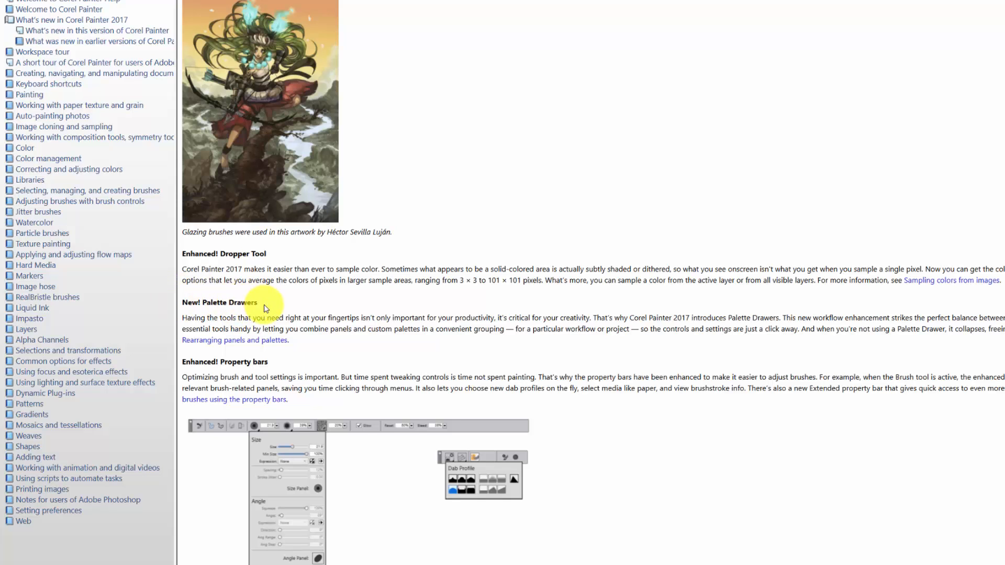
scroll("down", 3)
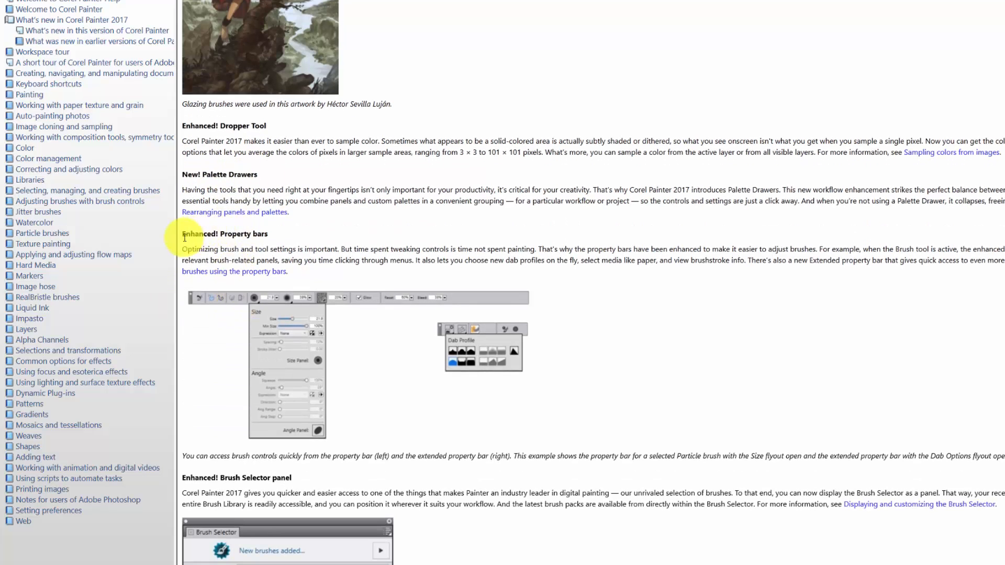
mouse_move(277, 244)
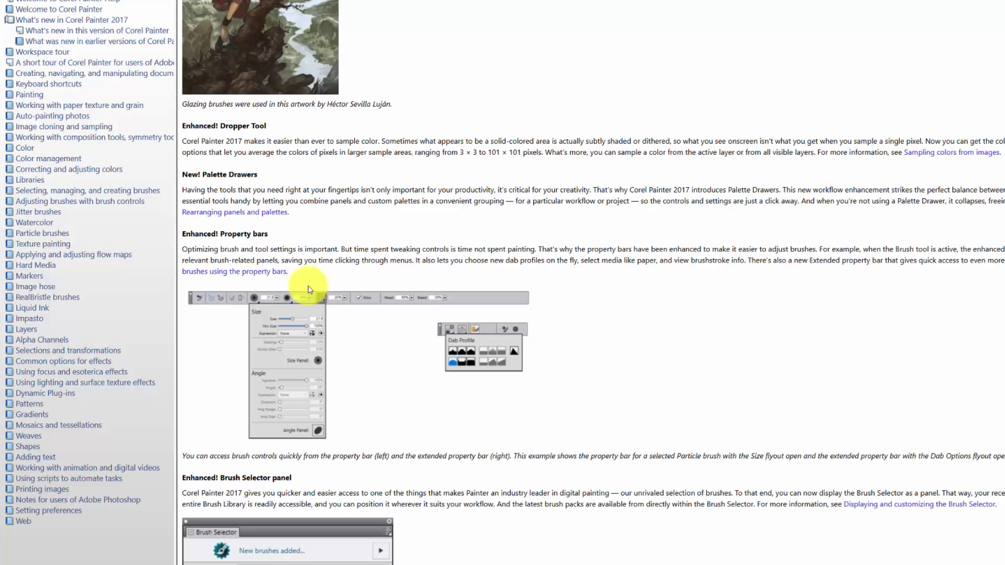
mouse_move(313, 300)
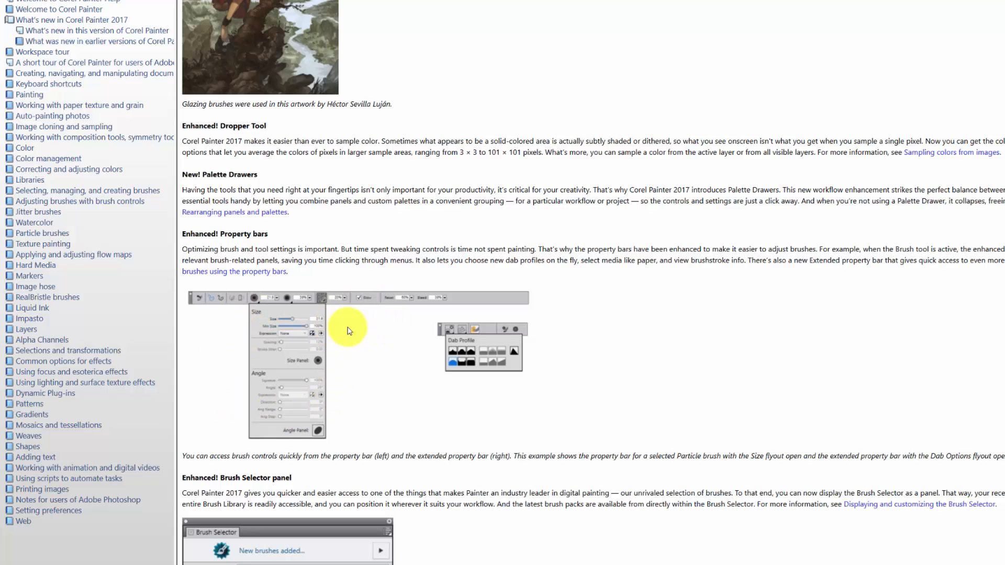
mouse_move(312, 279)
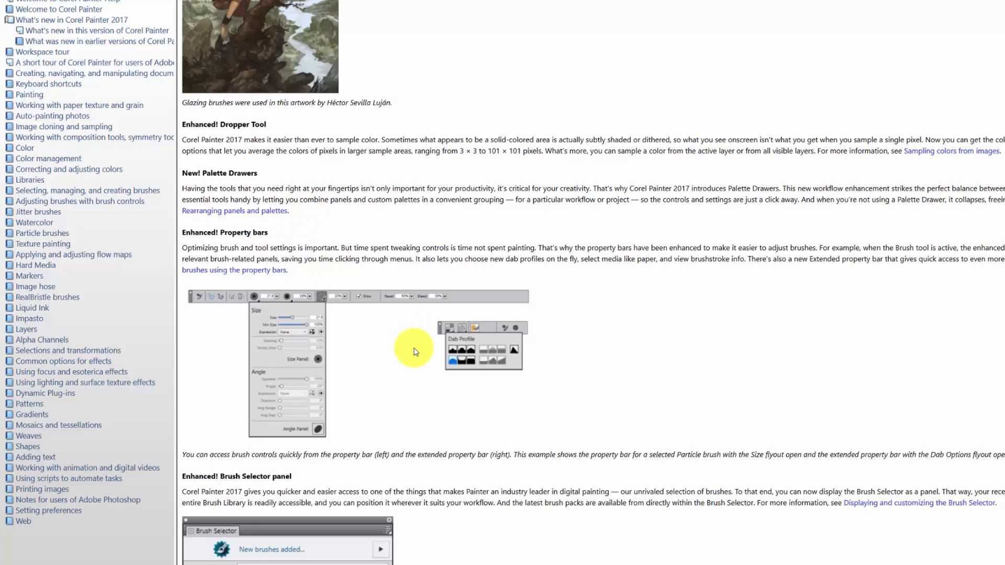
scroll("down", 3)
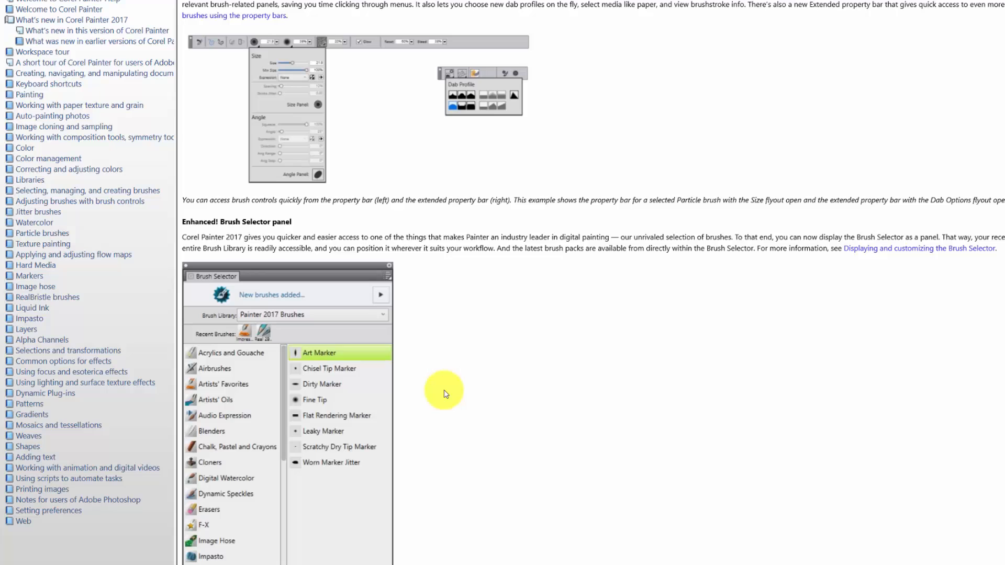
Scroll to the full Brush Selector picture caption and the Artists' Layouts section.
scroll("down", 3)
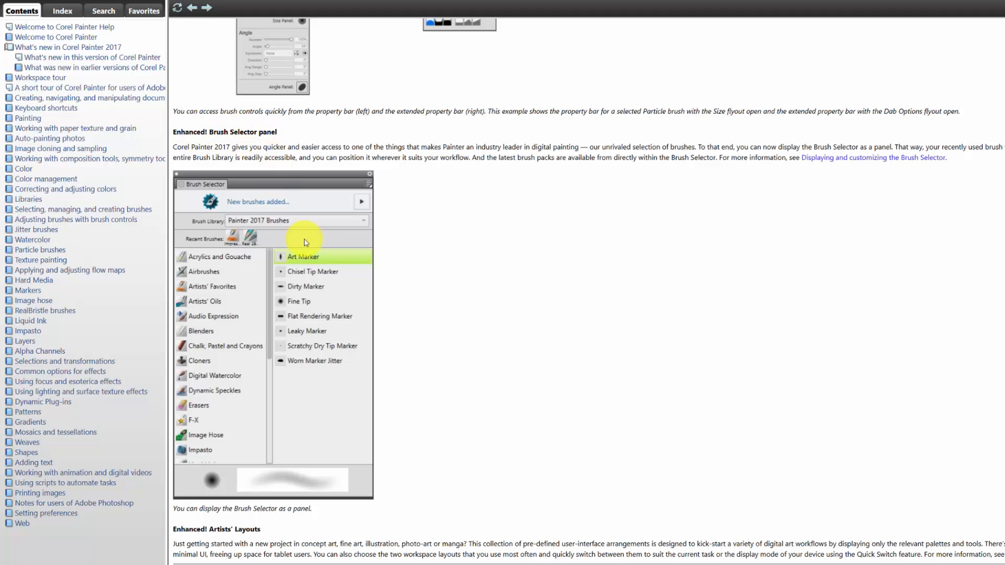
mouse_move(315, 273)
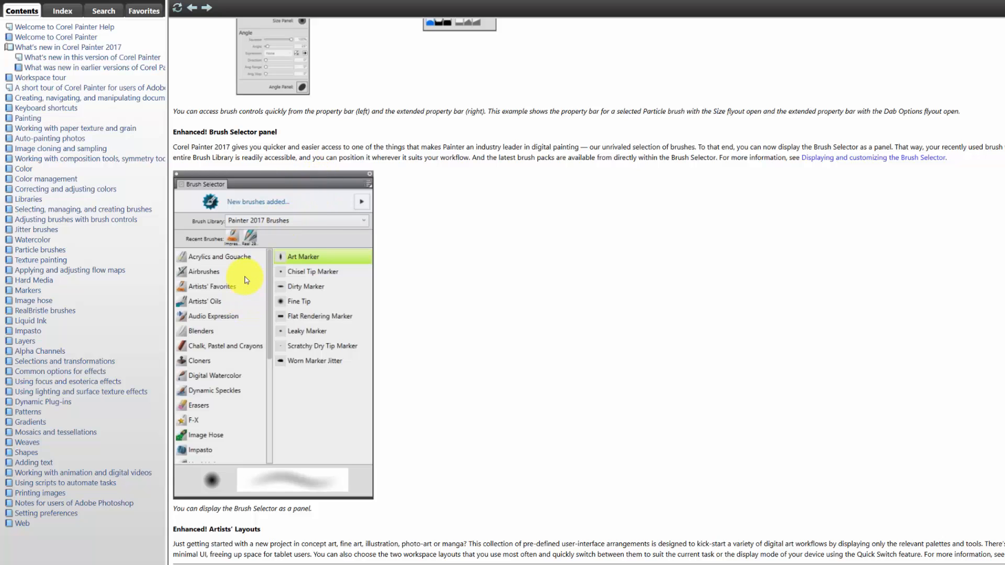
mouse_move(242, 320)
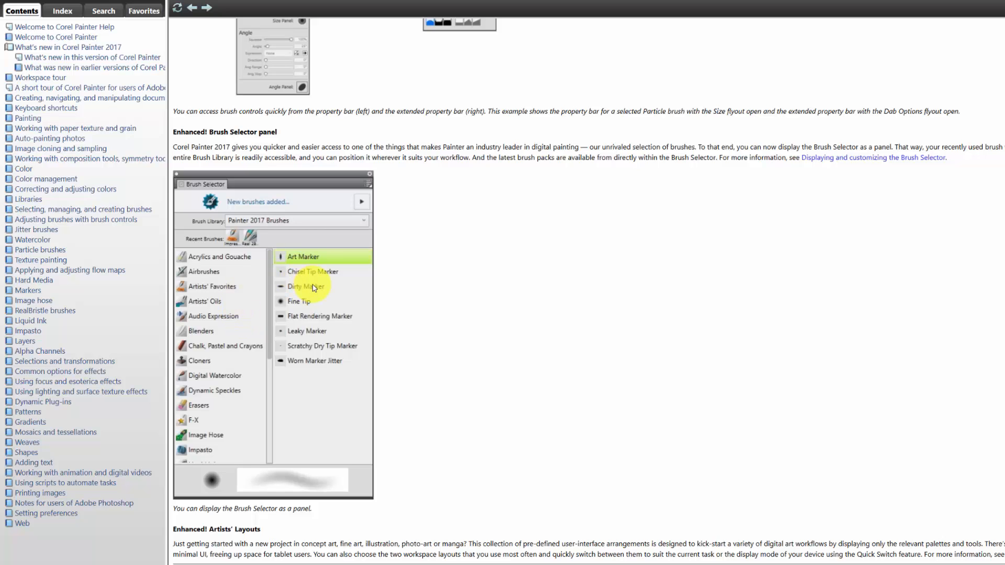
mouse_move(407, 290)
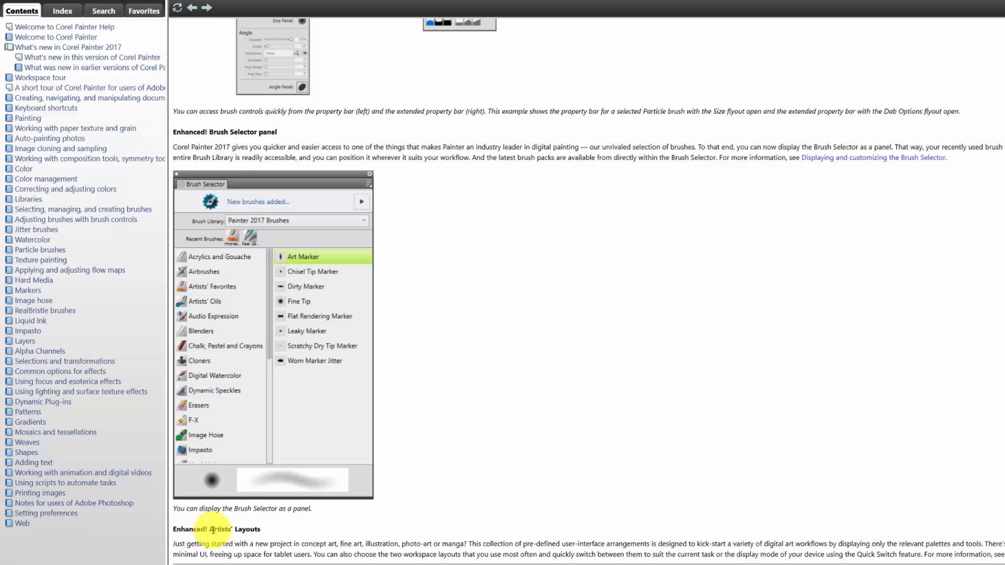
mouse_move(301, 536)
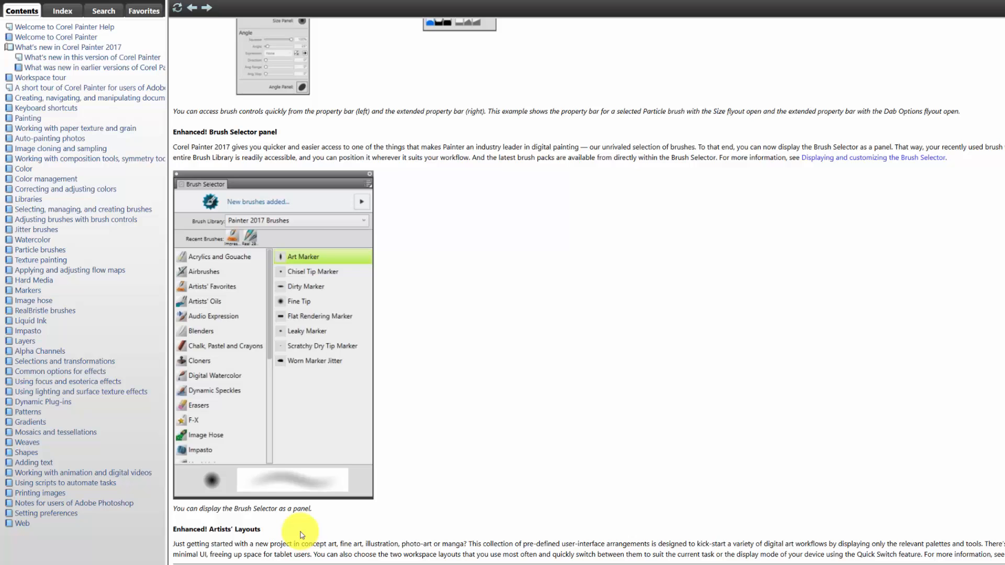
mouse_move(299, 545)
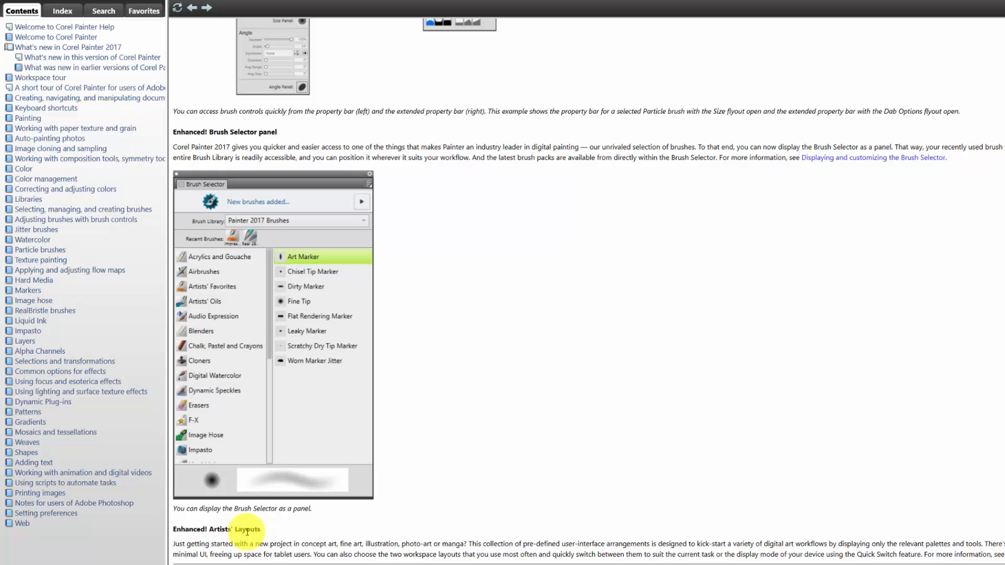
mouse_move(209, 534)
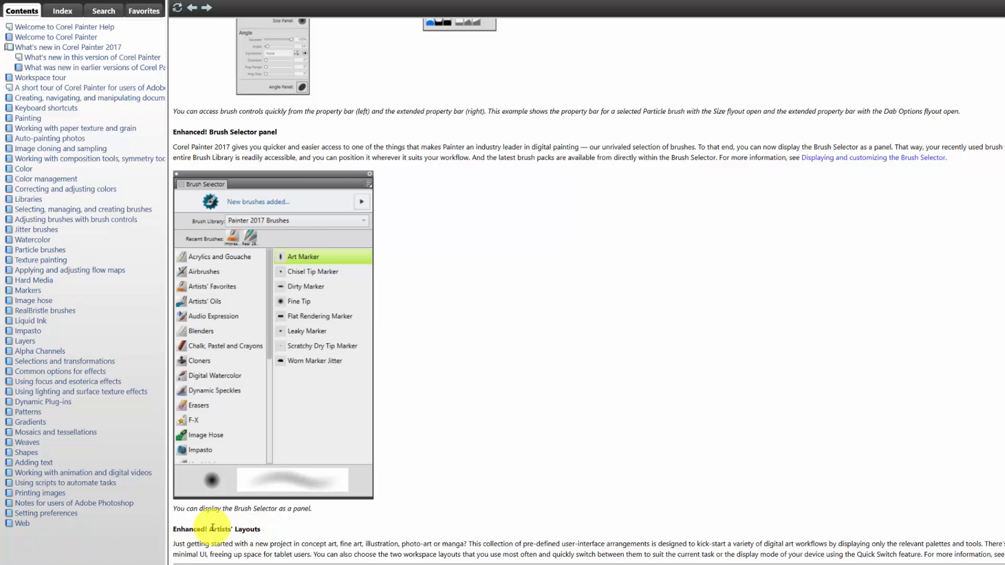
mouse_move(270, 535)
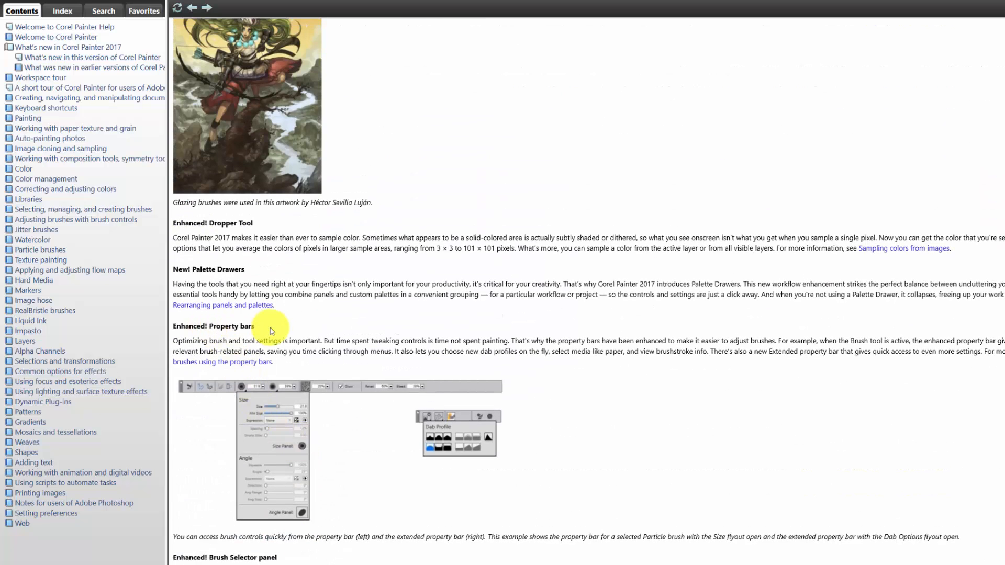
mouse_move(244, 270)
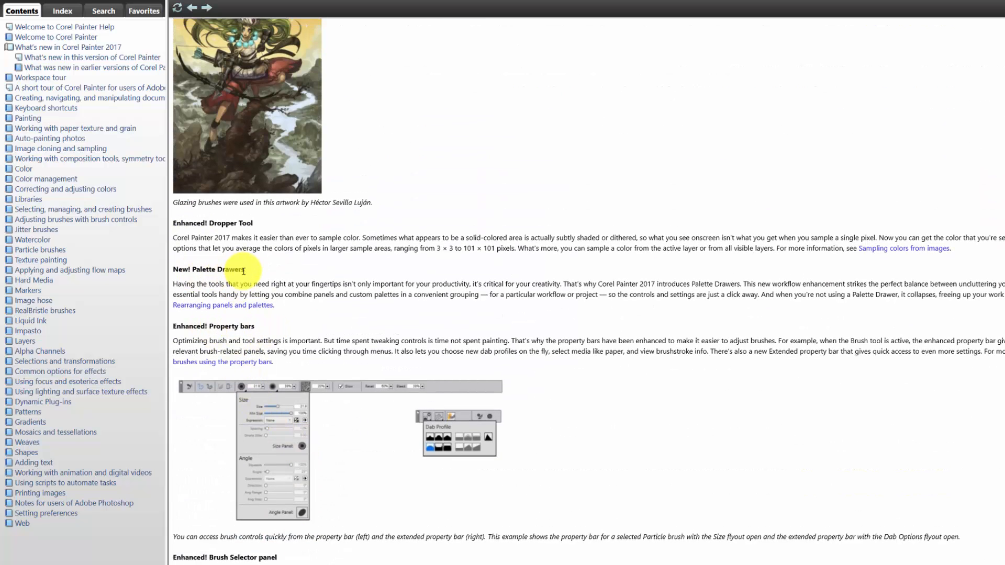